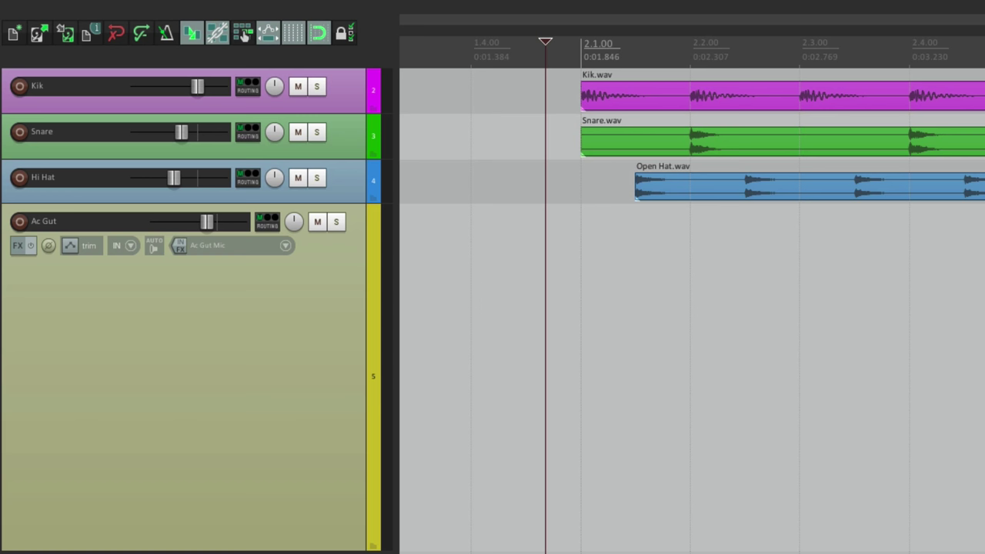
Arm the Ac Gut track and loop-record three acoustic guitar takes over the drums
left_click(379, 9)
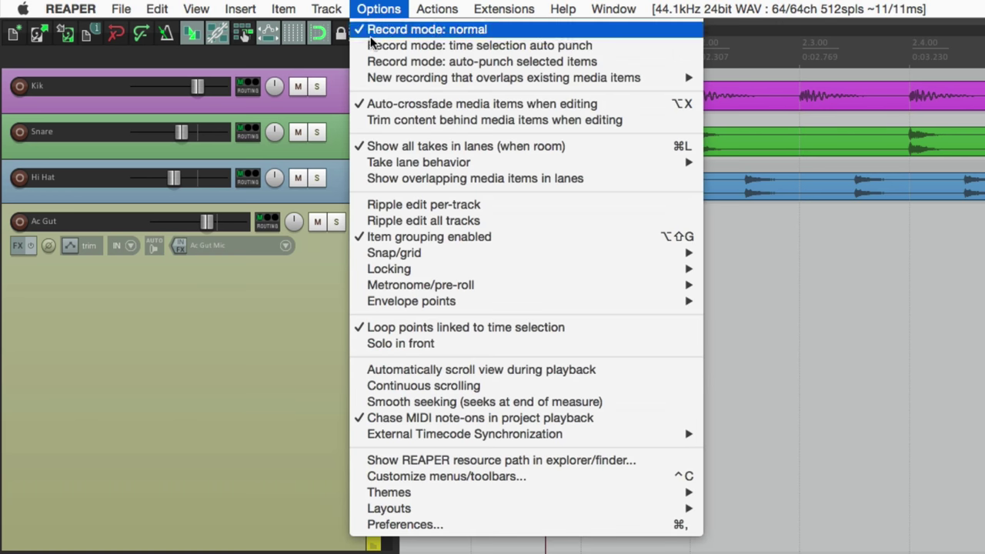
mouse_move(503, 77)
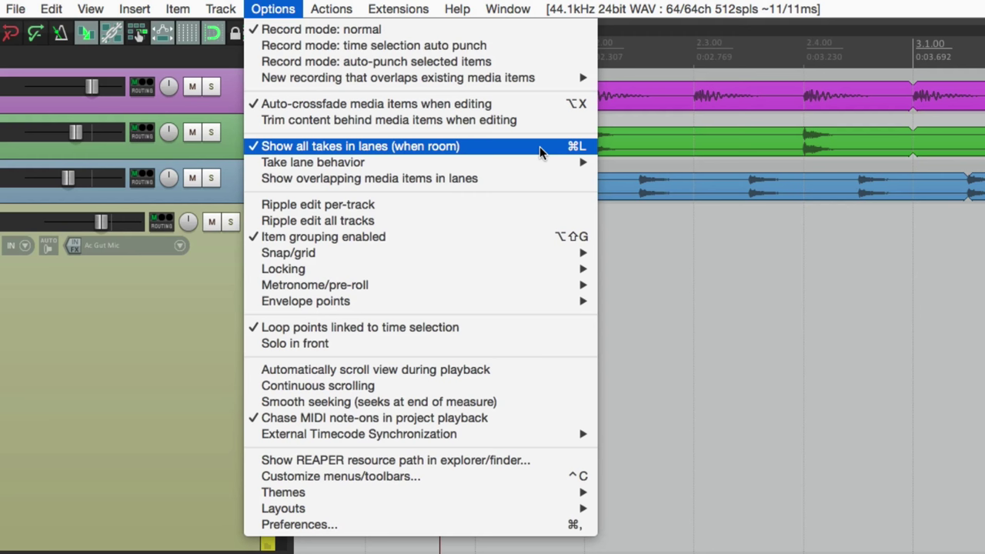
left_click(360, 147)
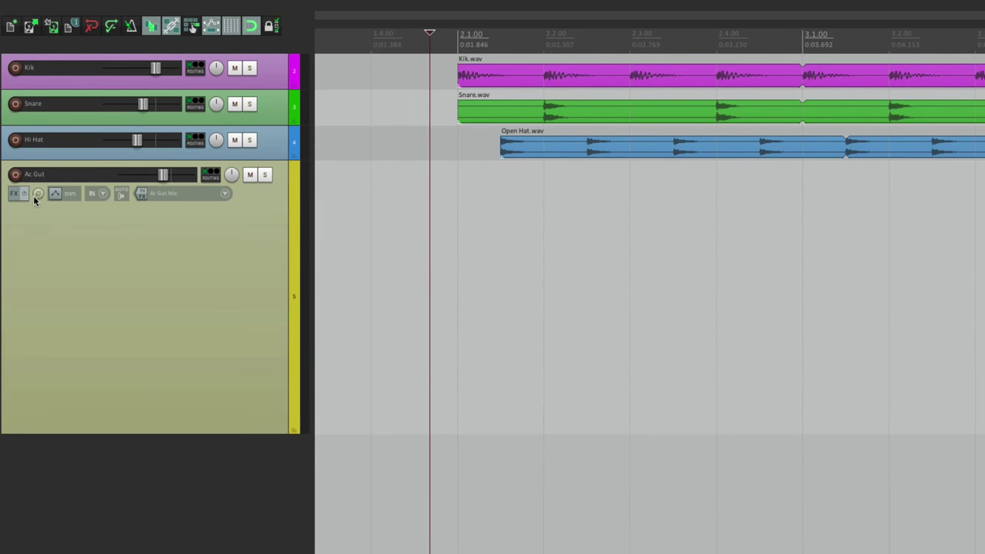
left_click(15, 174)
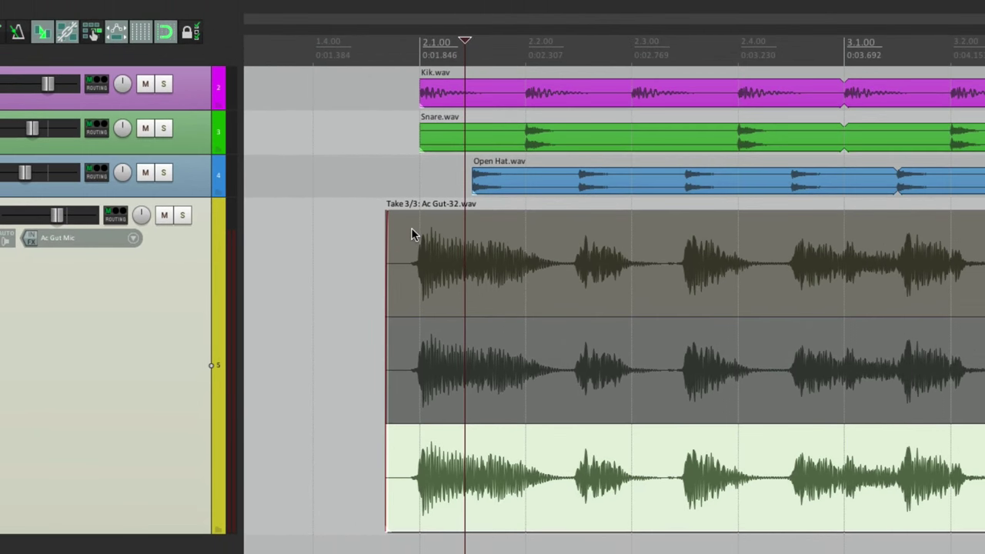
mouse_move(536, 470)
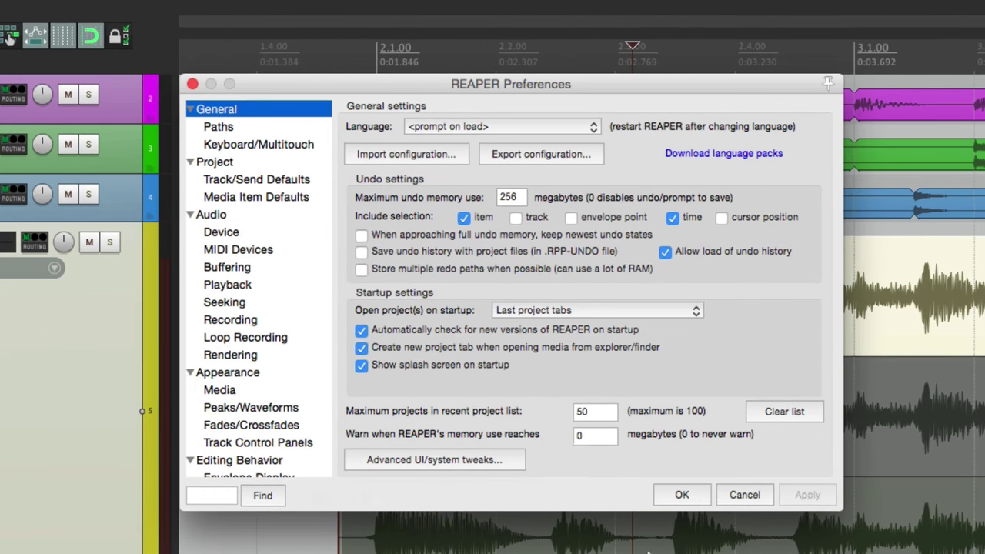
Review Mouse Modifiers for media item left click, then make the first guitar take active
scroll("down", 3)
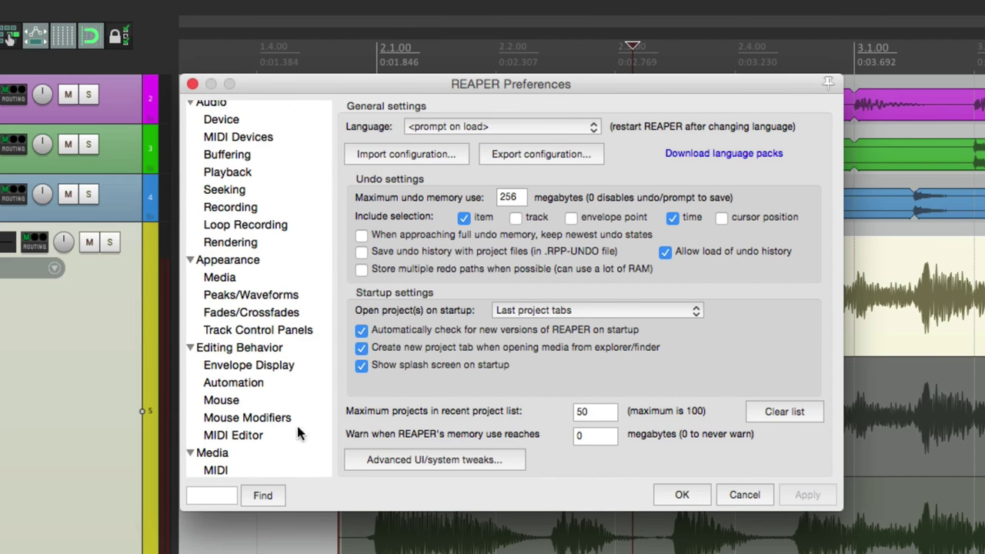
left_click(246, 417)
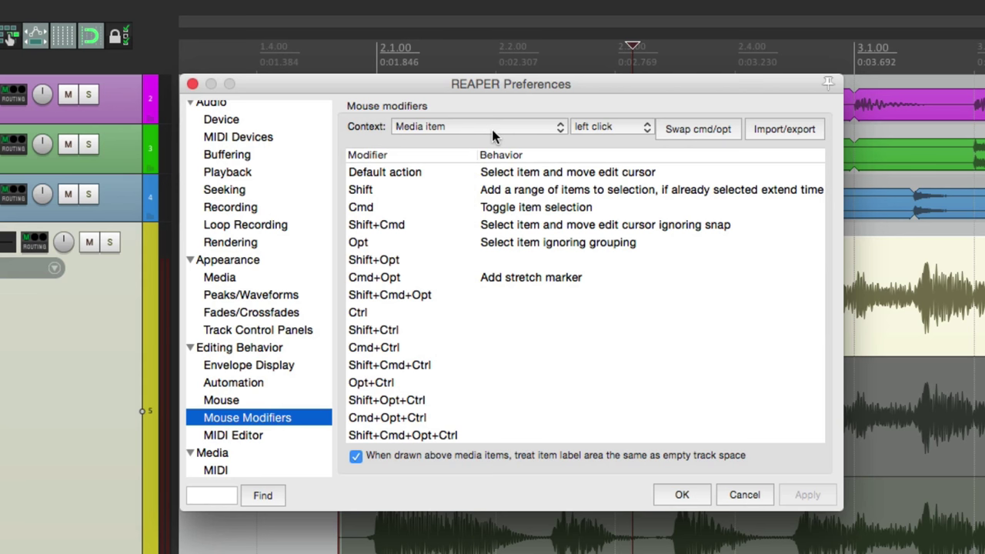
mouse_move(598, 177)
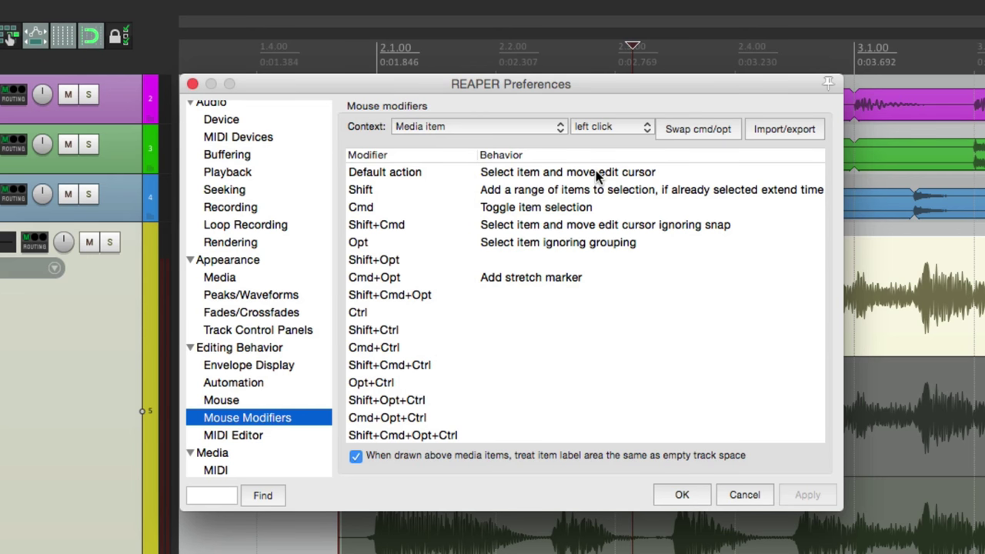
left_click(566, 173)
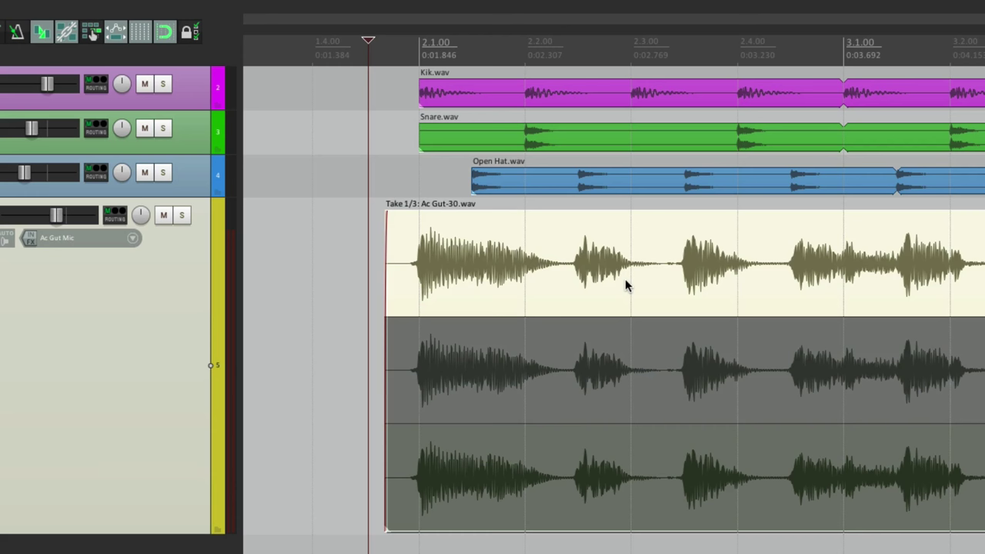
mouse_move(560, 262)
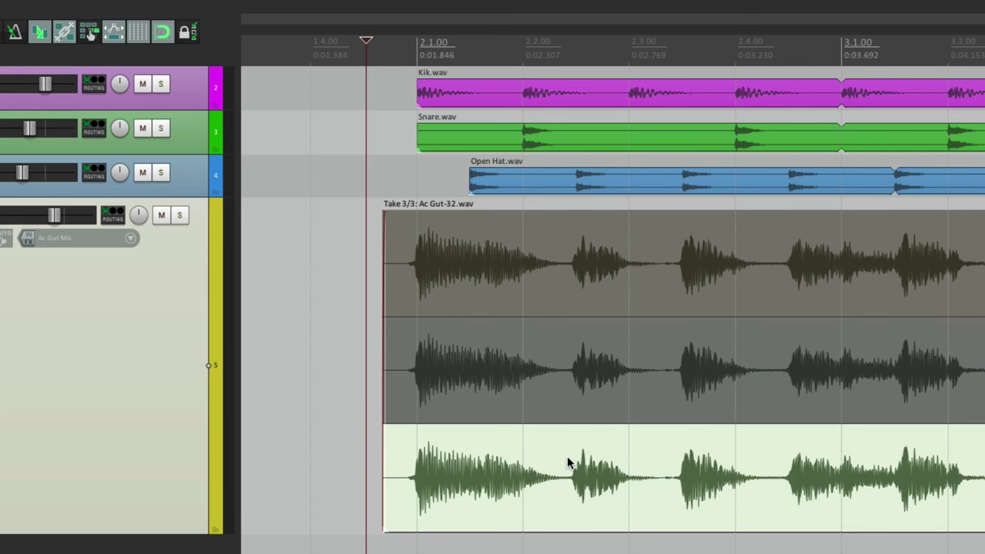
mouse_move(585, 295)
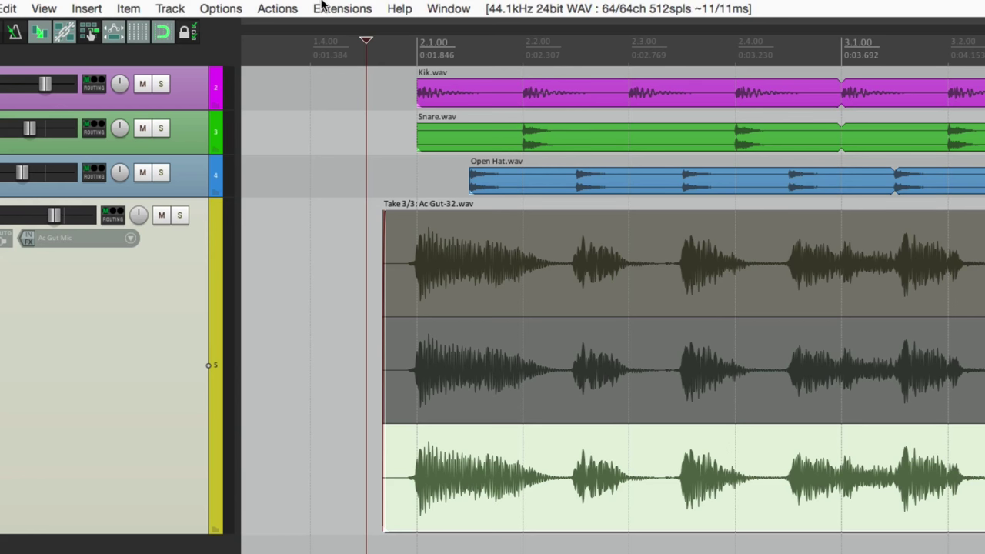
left_click(221, 10)
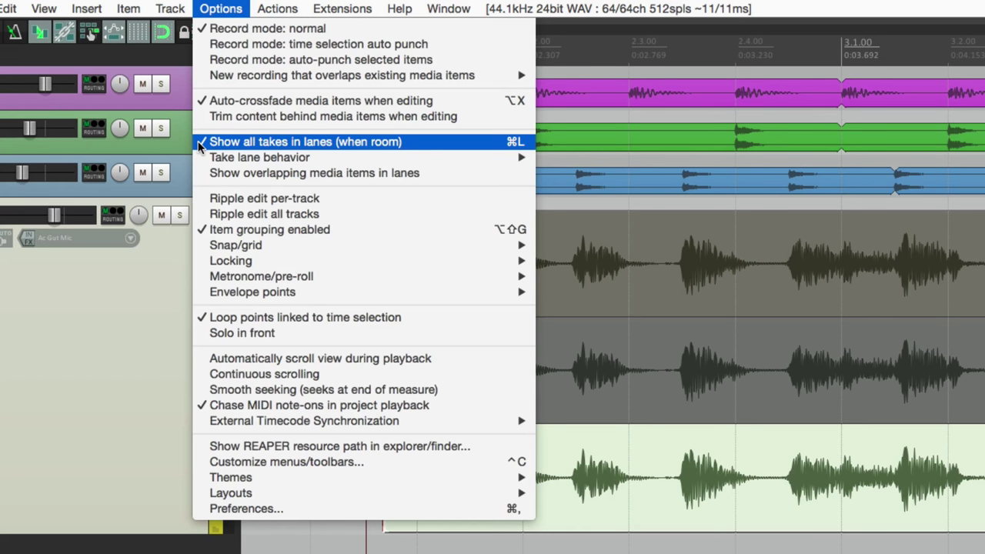
left_click(305, 142)
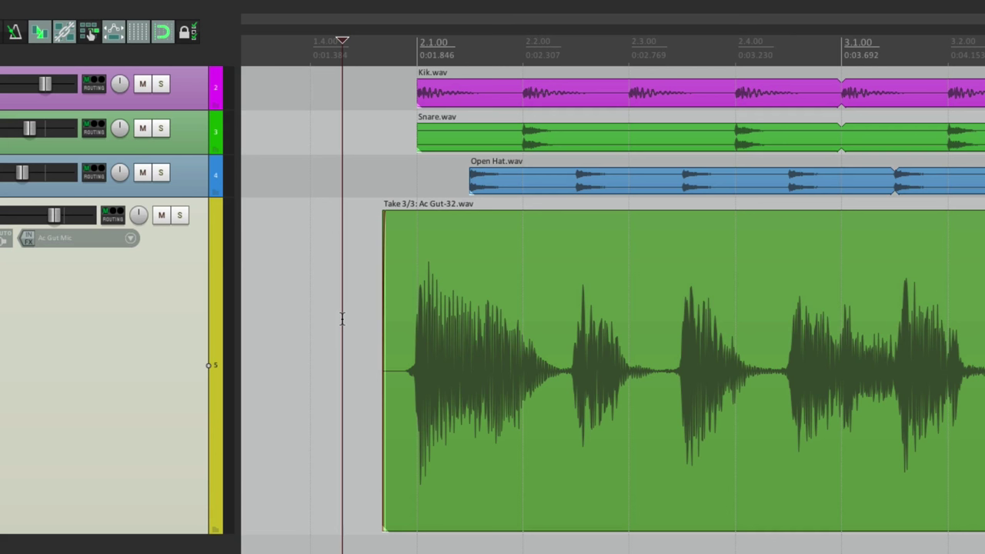
mouse_move(514, 338)
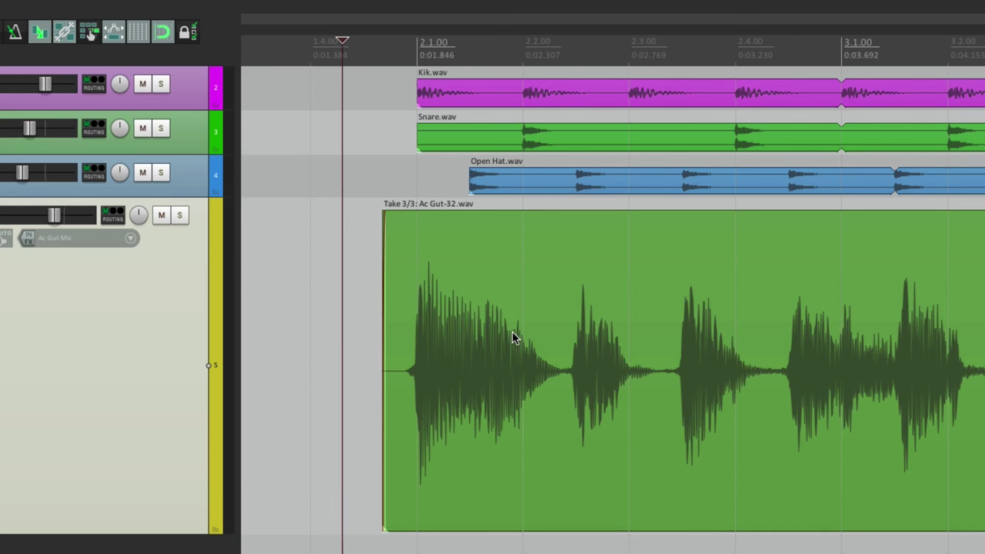
mouse_move(465, 304)
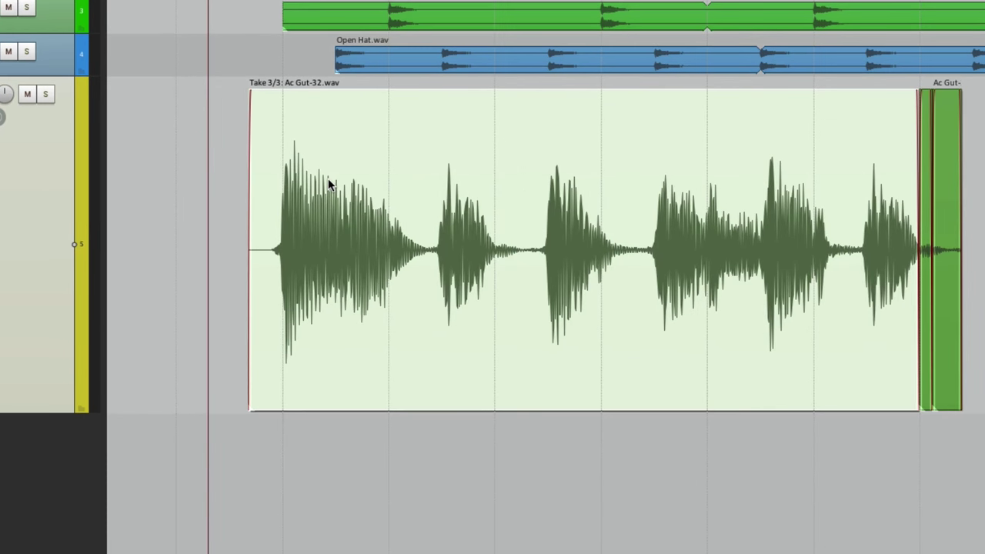
right_click(329, 183)
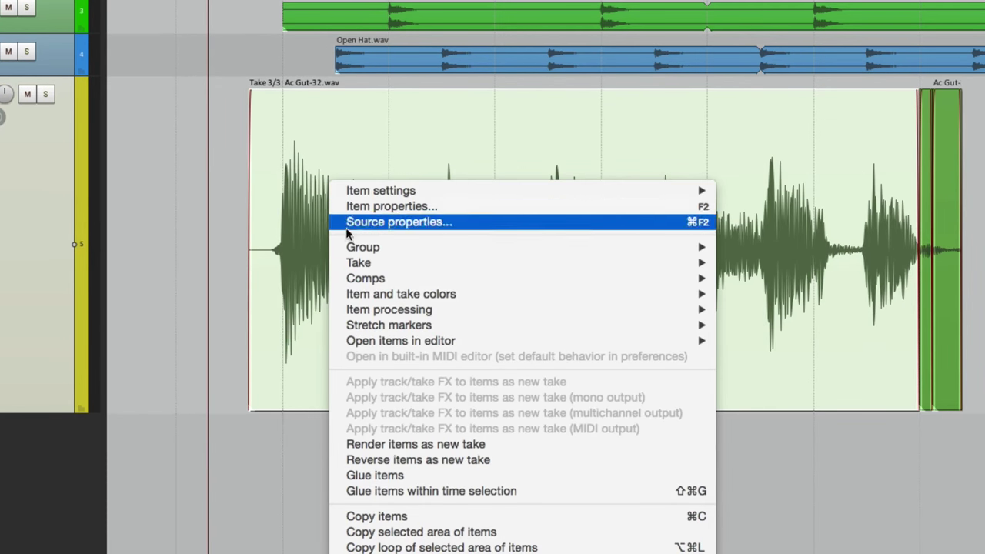
mouse_move(359, 262)
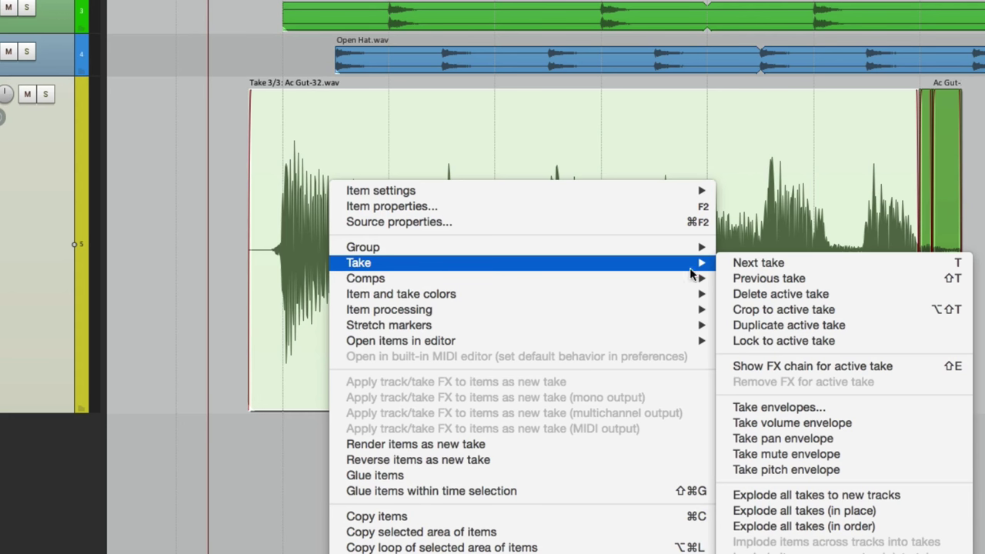
mouse_move(757, 262)
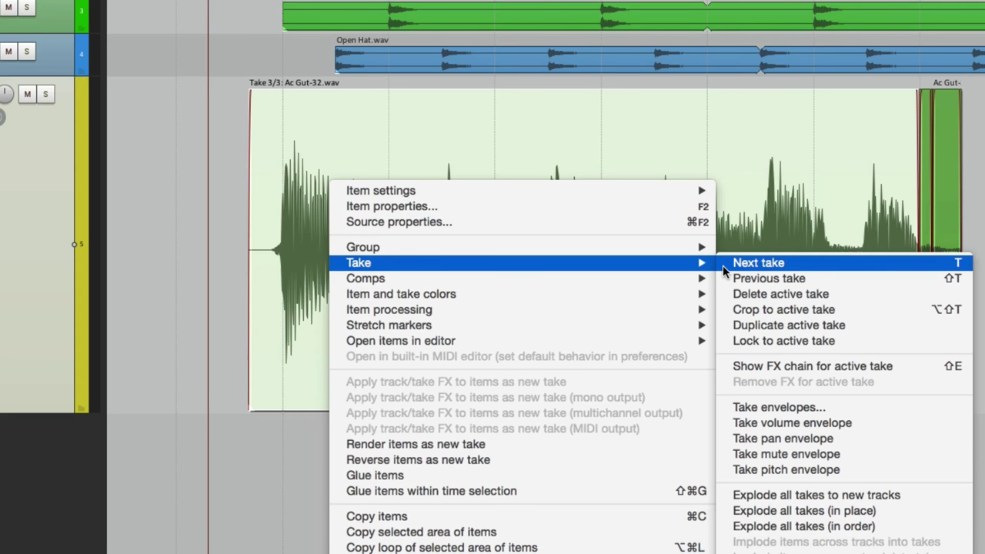
mouse_move(933, 264)
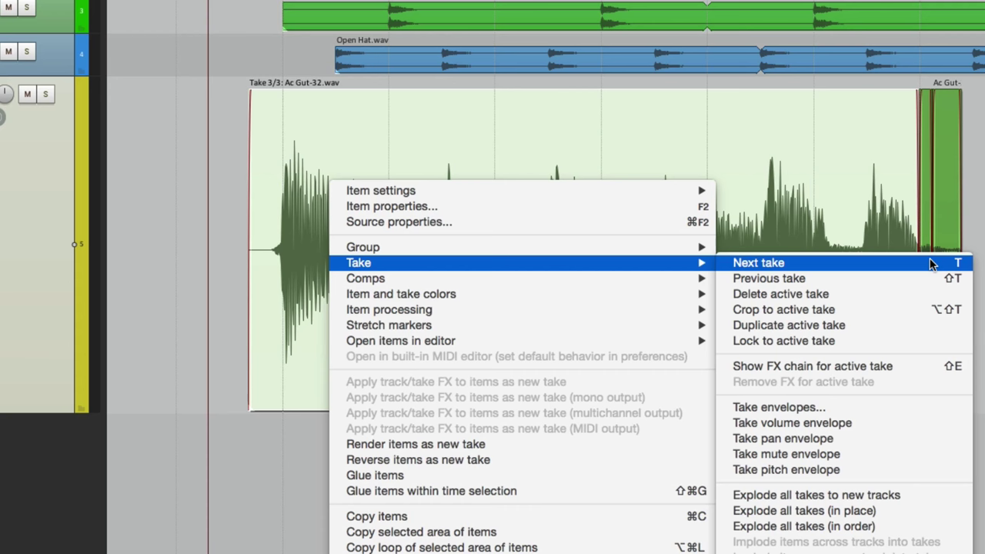
mouse_move(227, 188)
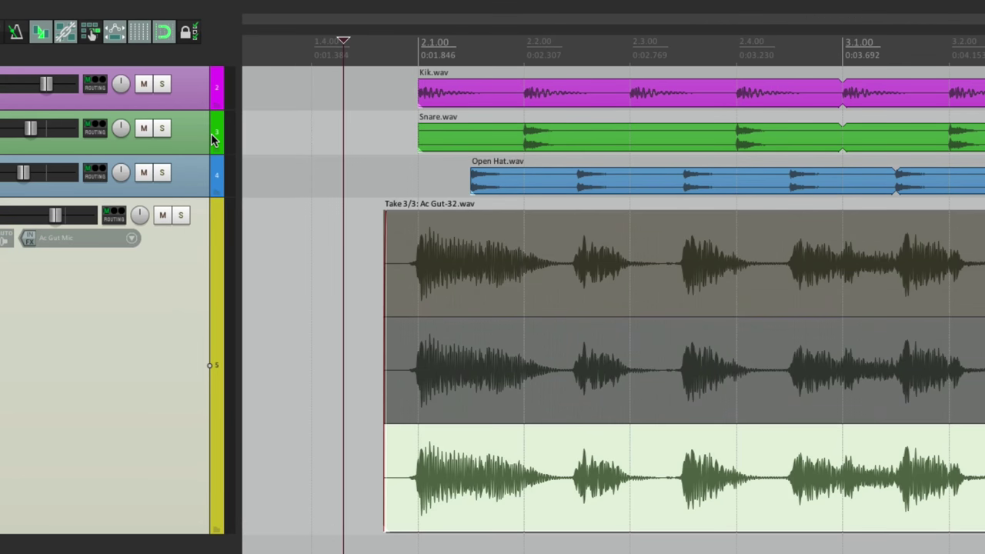
mouse_move(360, 291)
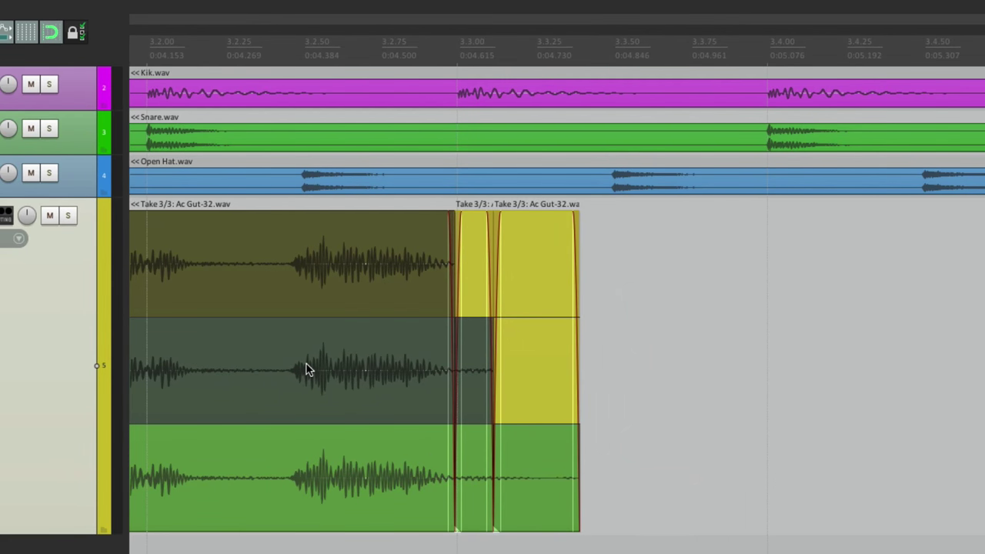
mouse_move(419, 308)
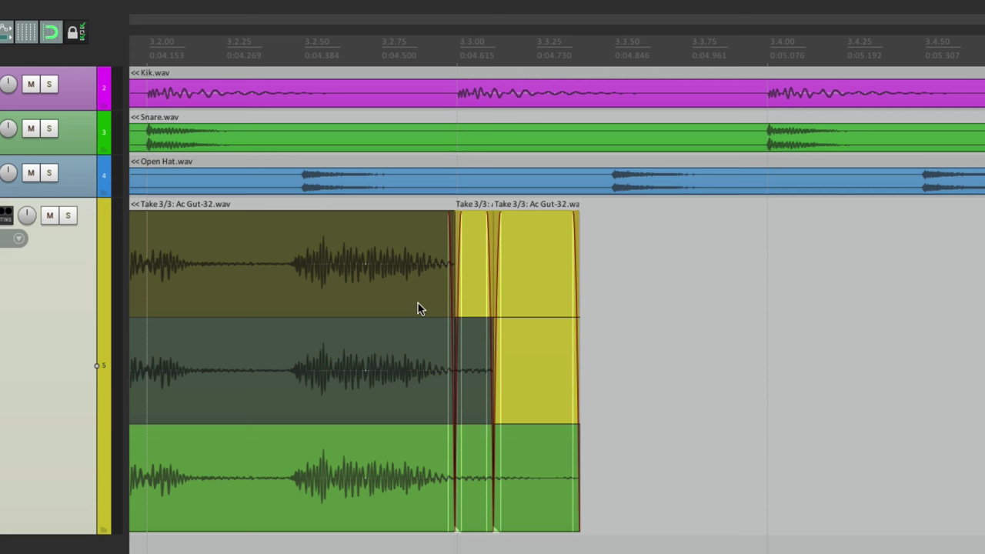
mouse_move(528, 260)
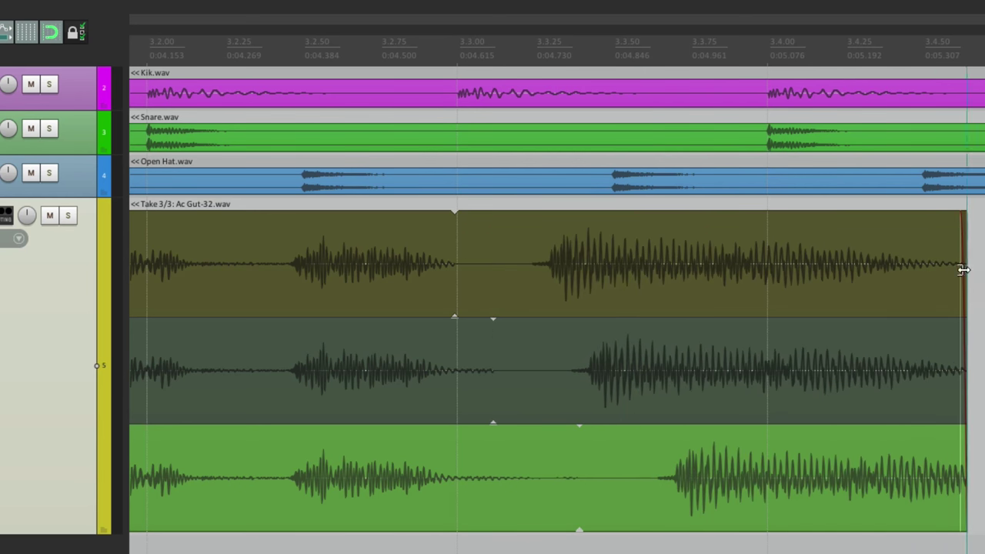
mouse_move(529, 266)
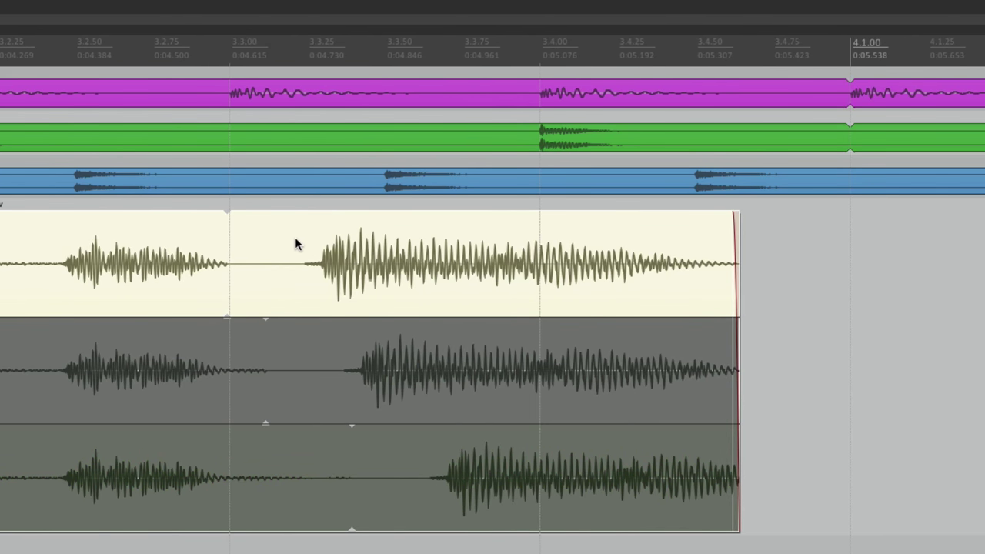
Turn off Loop item source on the guitar item so takes go silent after their audio
right_click(299, 243)
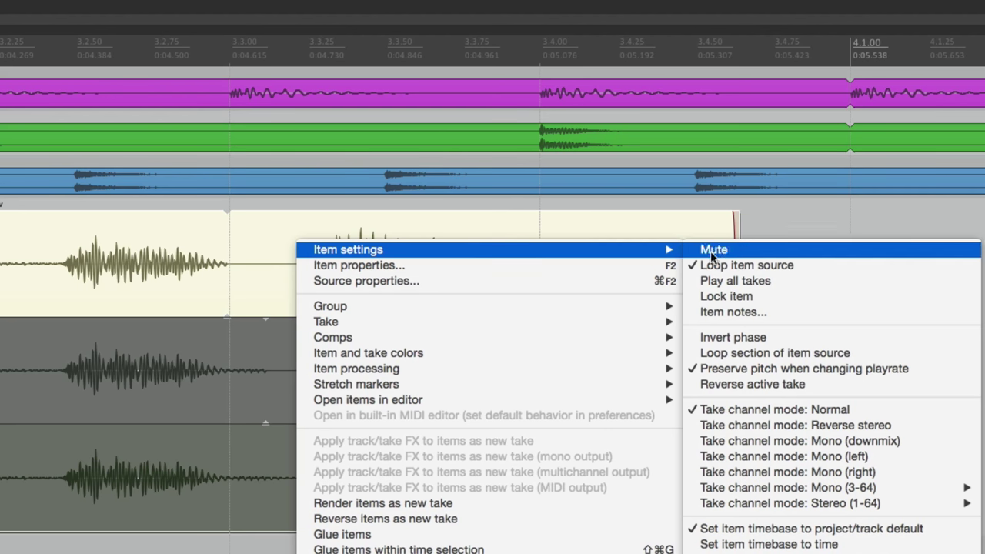
left_click(714, 249)
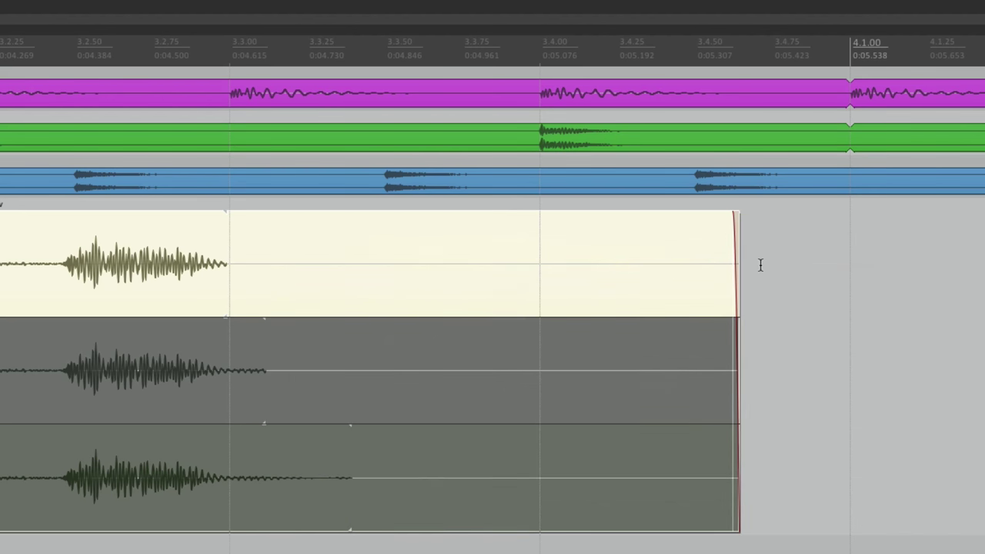
mouse_move(421, 283)
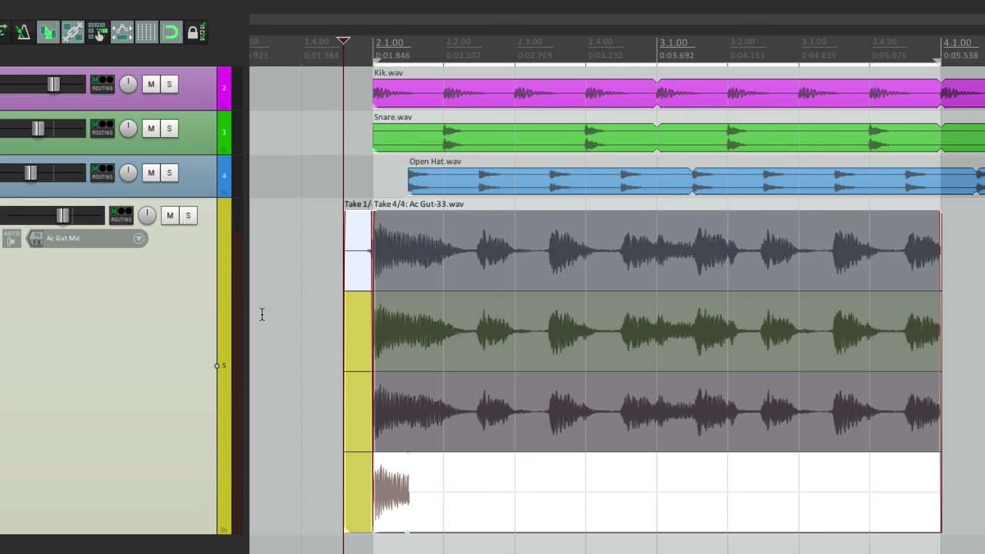
mouse_move(424, 259)
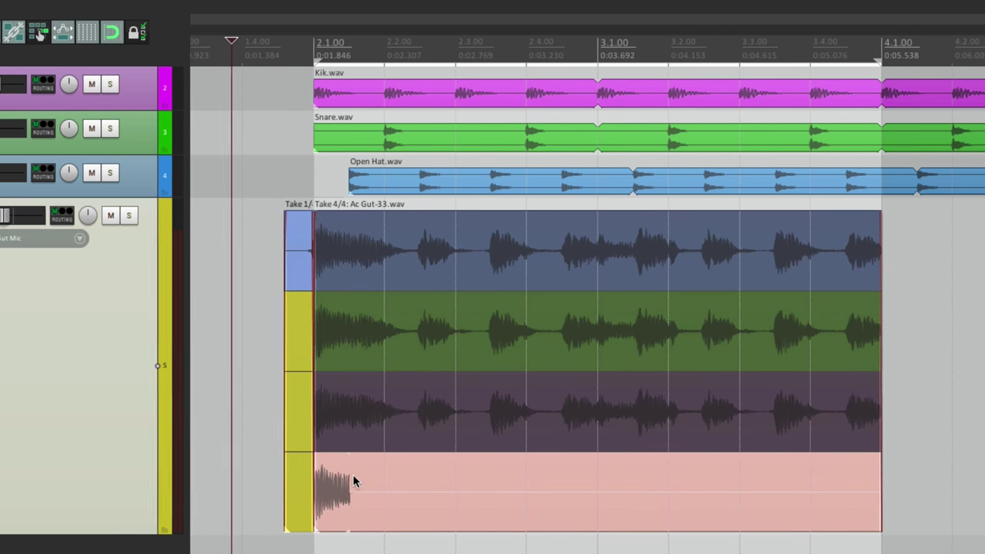
Bring up the acoustic guitar item's options to colour its take lanes
right_click(354, 480)
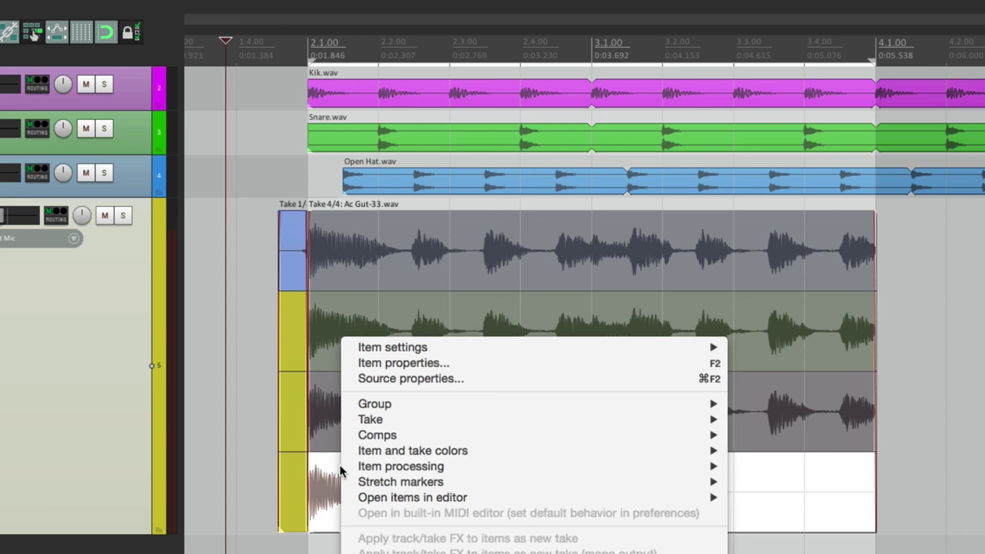
mouse_move(370, 419)
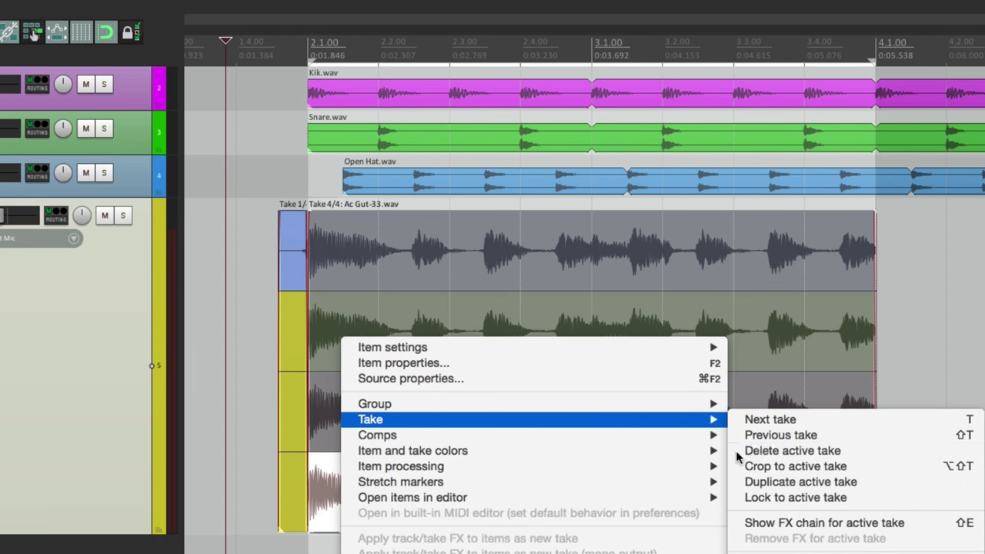
Switch to the empty fourth take and delete it, leaving three guitar takes
left_click(781, 434)
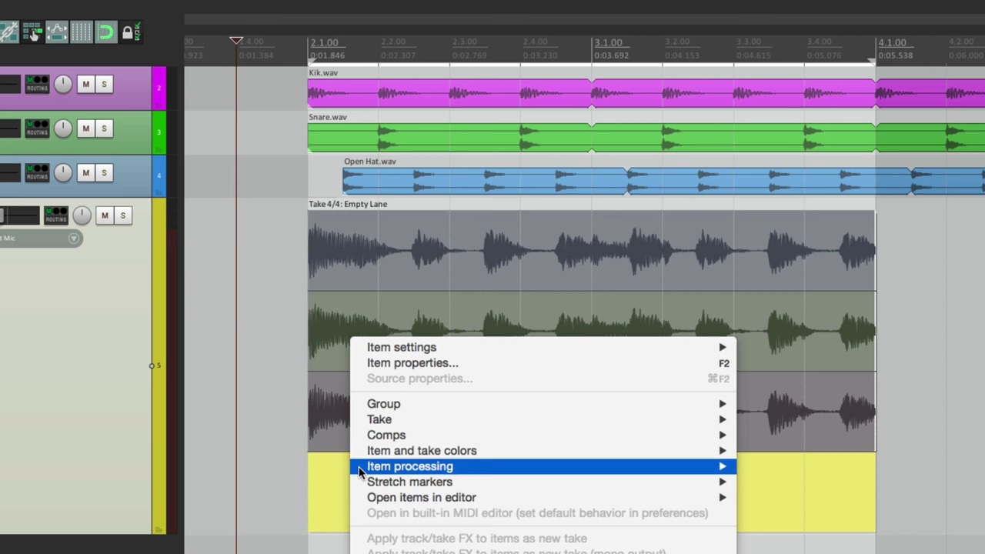
mouse_move(379, 419)
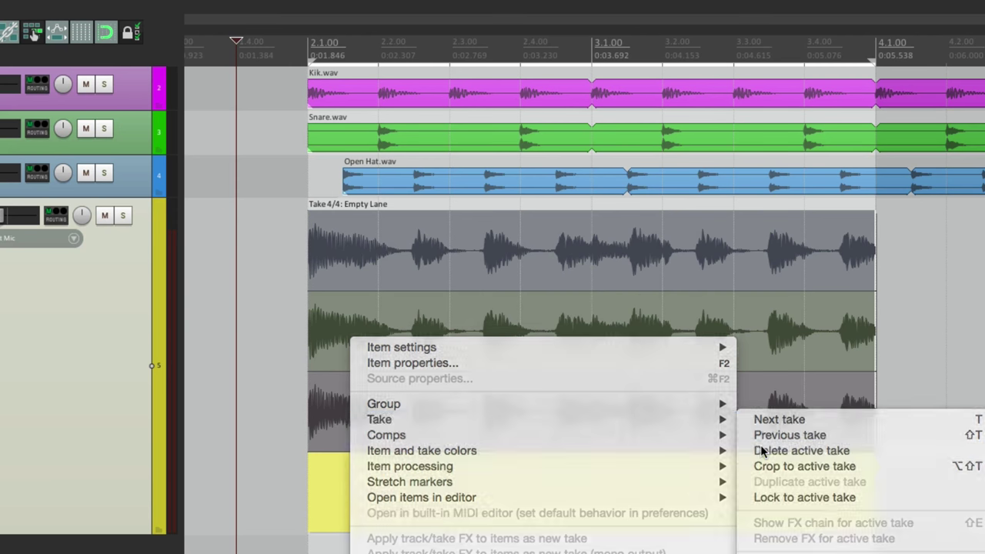
left_click(801, 450)
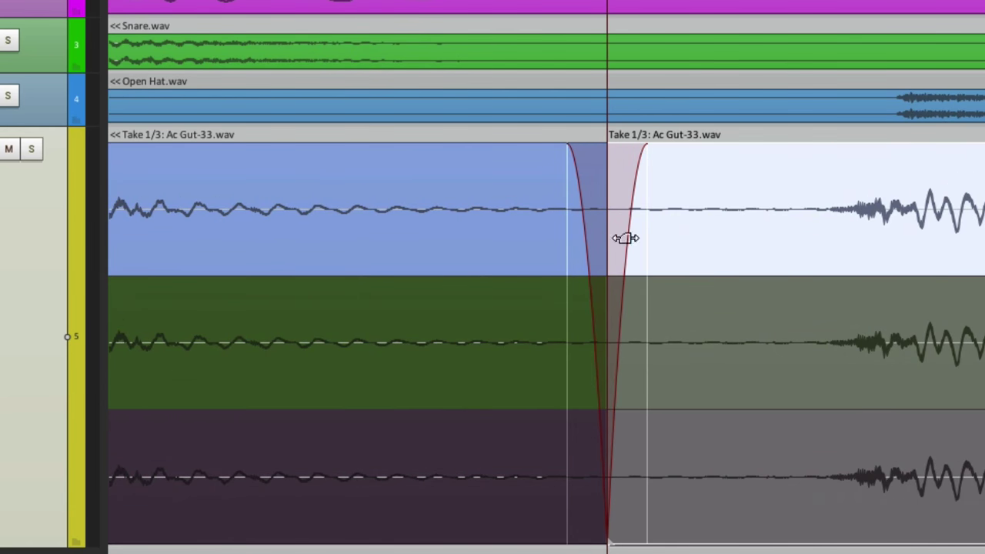
mouse_move(653, 212)
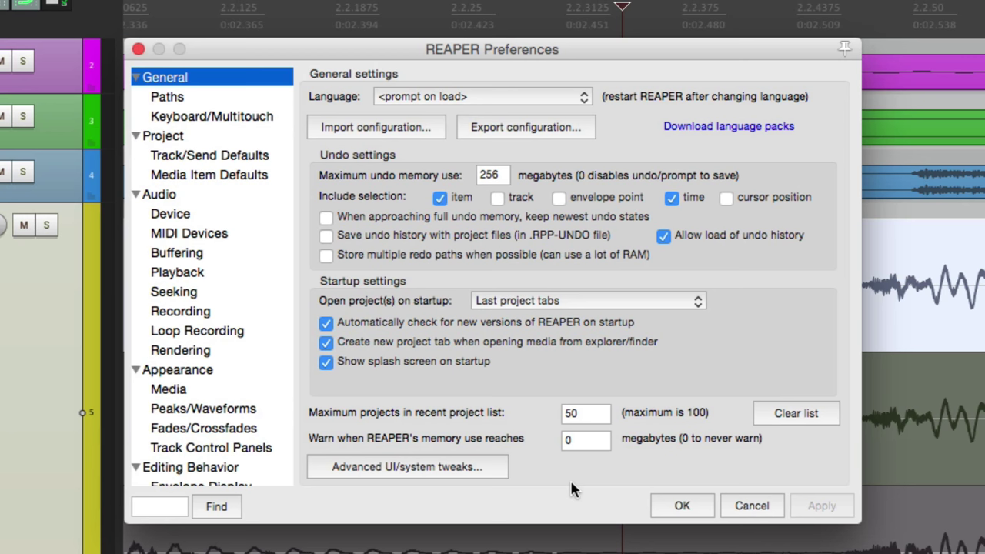
Enable 'Overlap and crossfade items when splitting' in Media Item Defaults and confirm
left_click(210, 175)
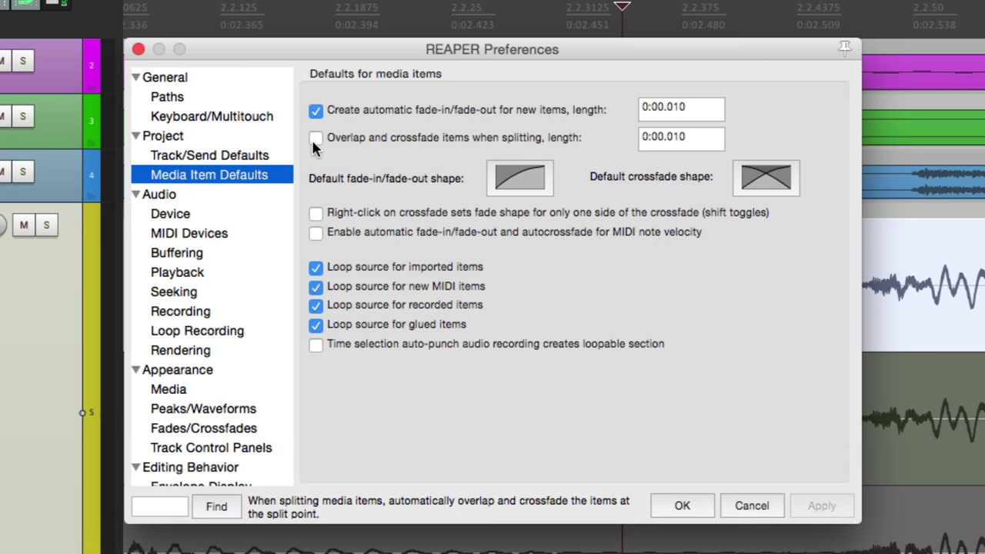
left_click(316, 141)
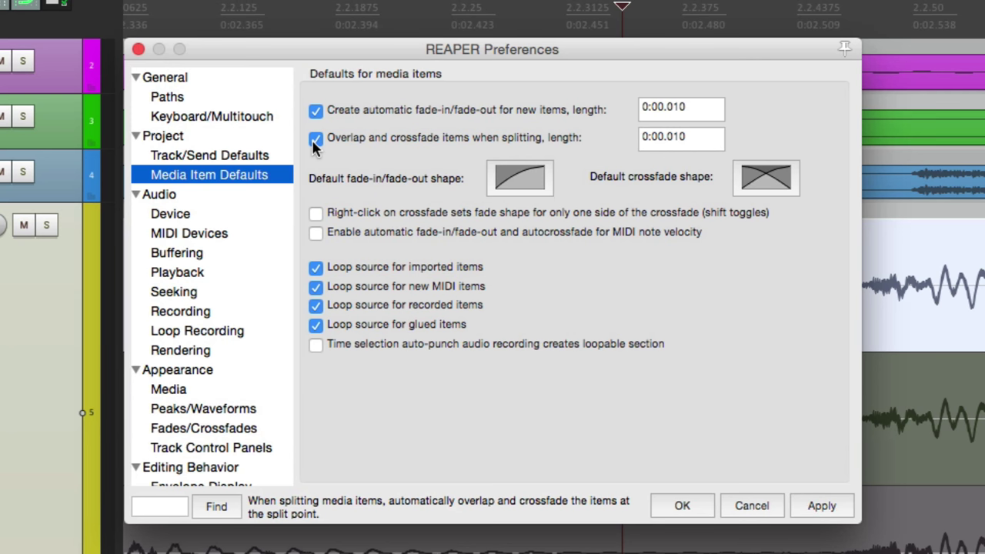
mouse_move(702, 136)
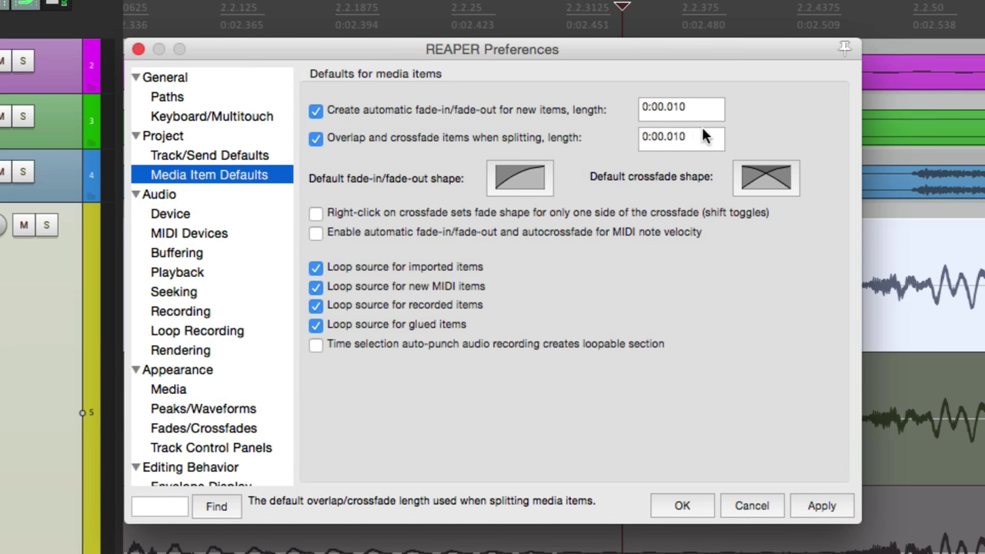
mouse_move(690, 145)
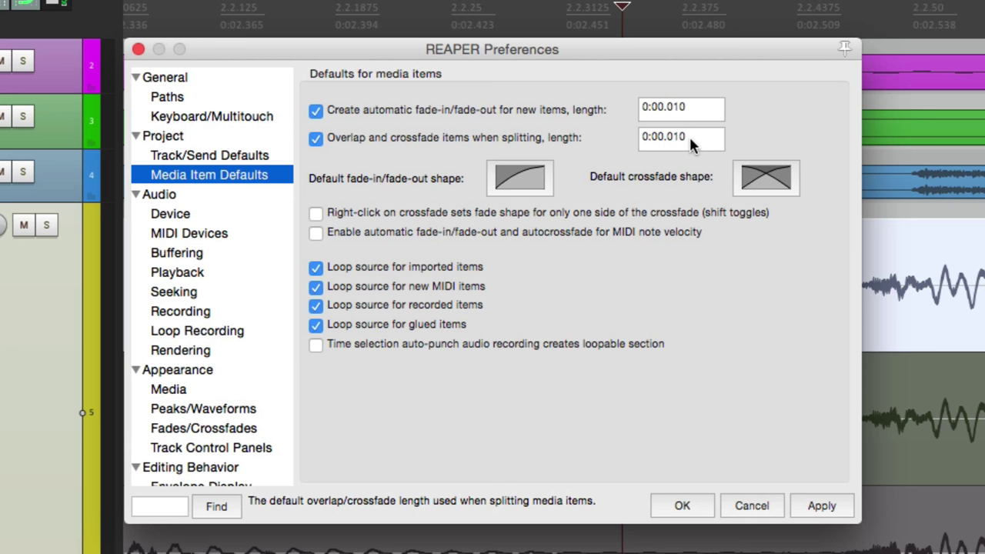
left_click(681, 505)
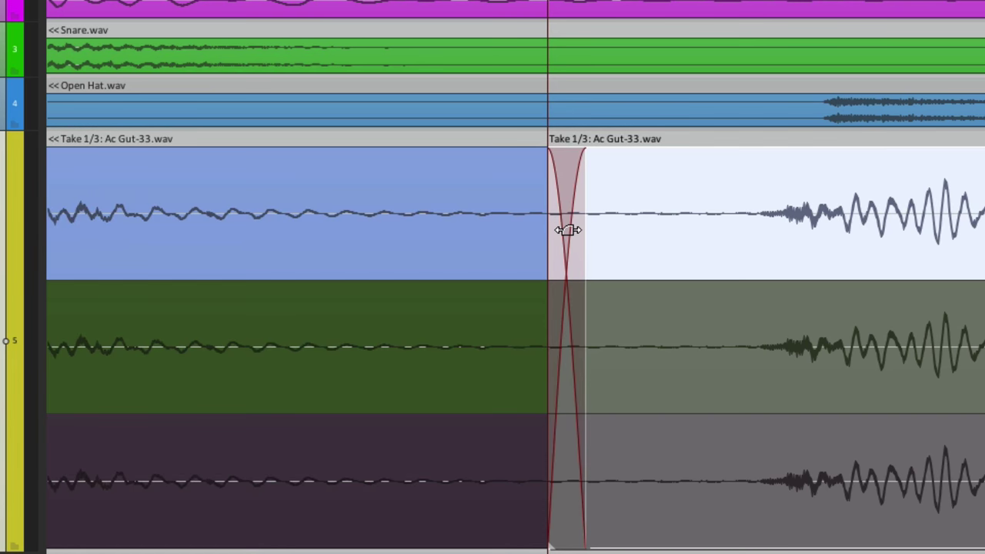
mouse_move(643, 238)
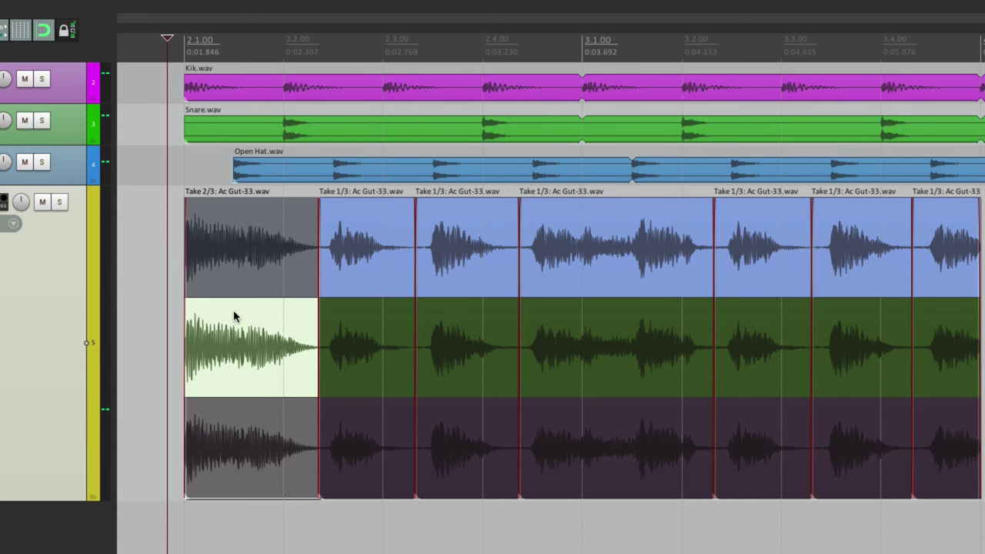
mouse_move(246, 412)
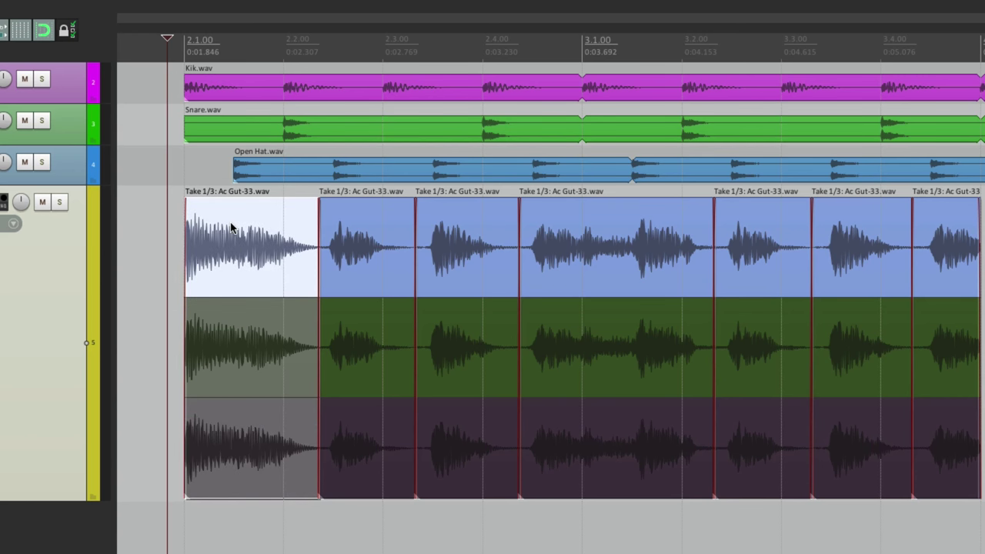
mouse_move(372, 252)
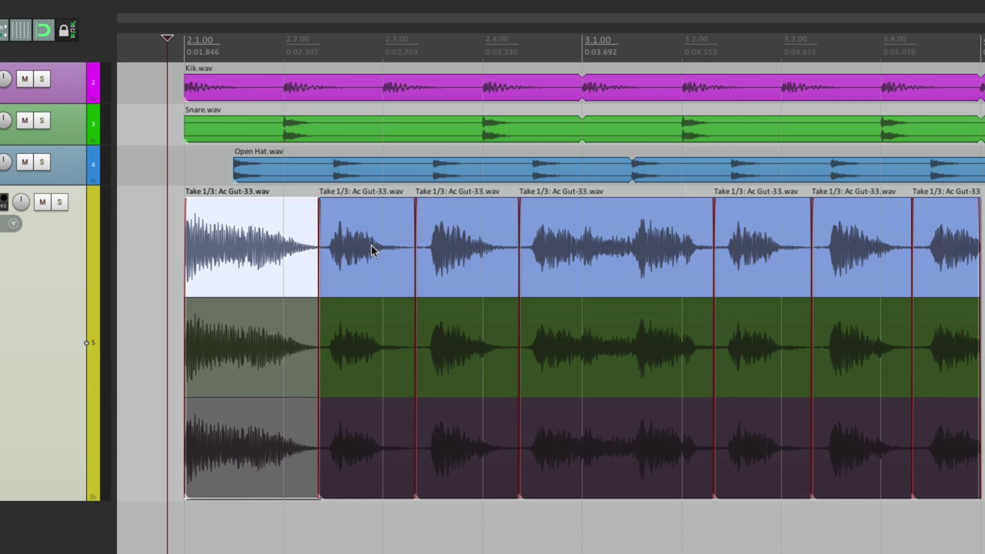
mouse_move(278, 302)
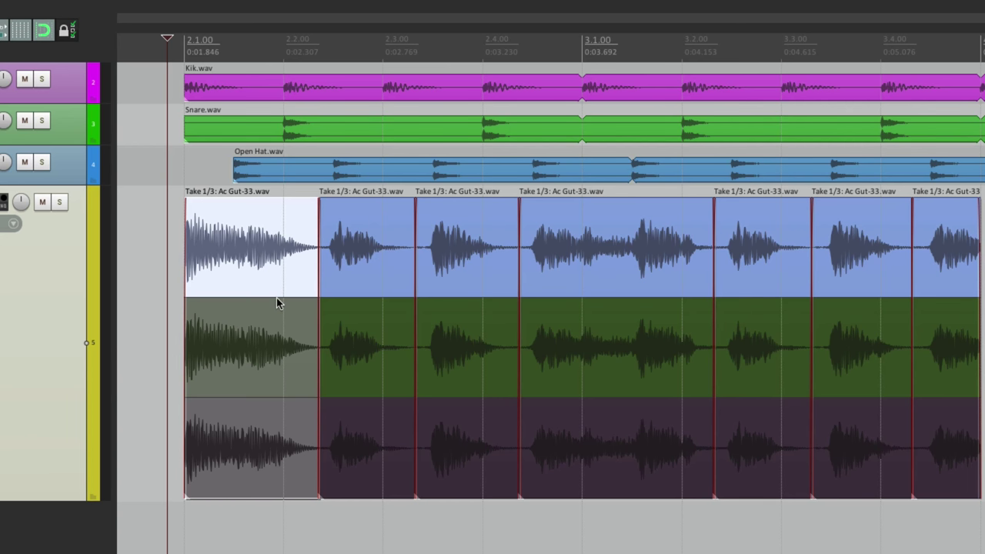
mouse_move(361, 299)
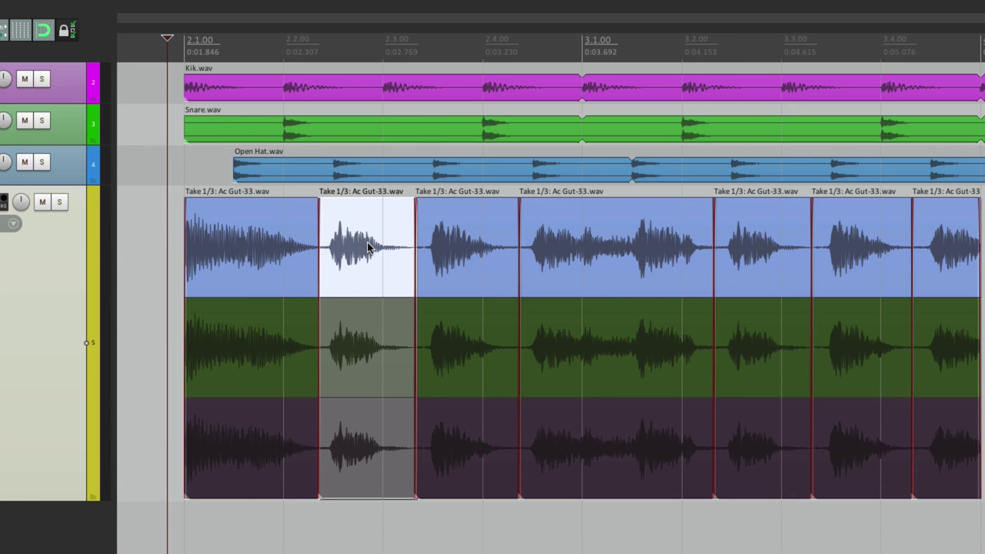
Make the second take the active one for the second guitar section
left_click(366, 346)
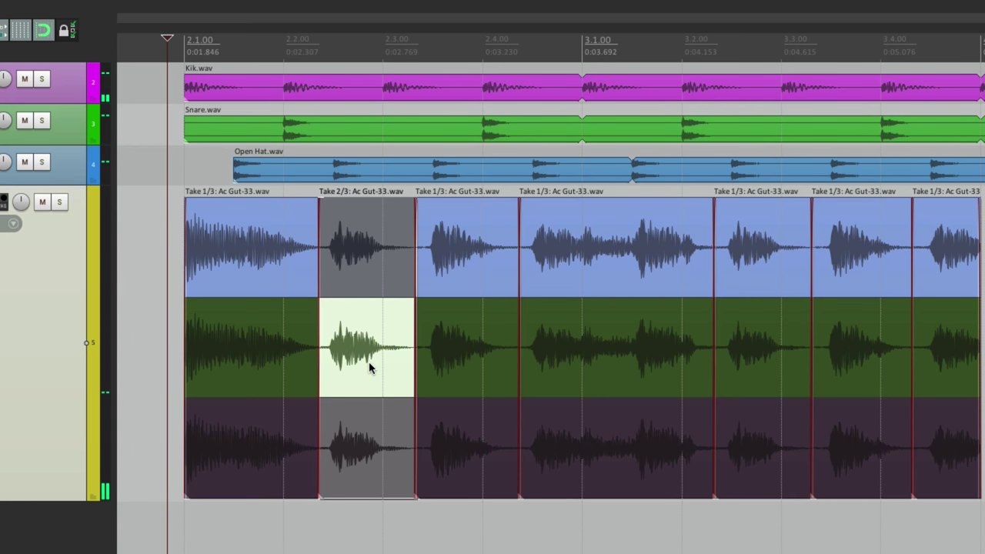
mouse_move(357, 345)
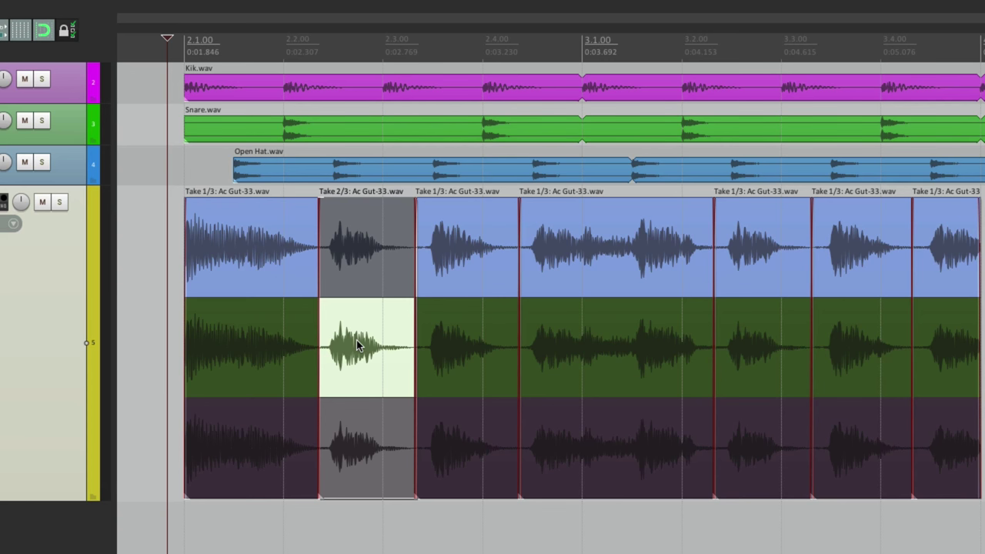
mouse_move(268, 268)
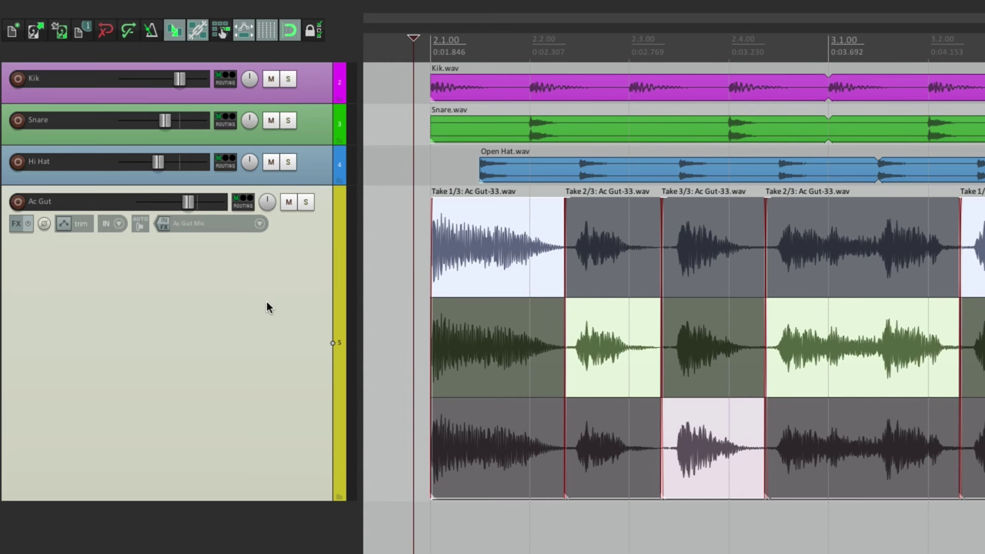
Lock the comped guitar sections to their active takes
right_click(247, 231)
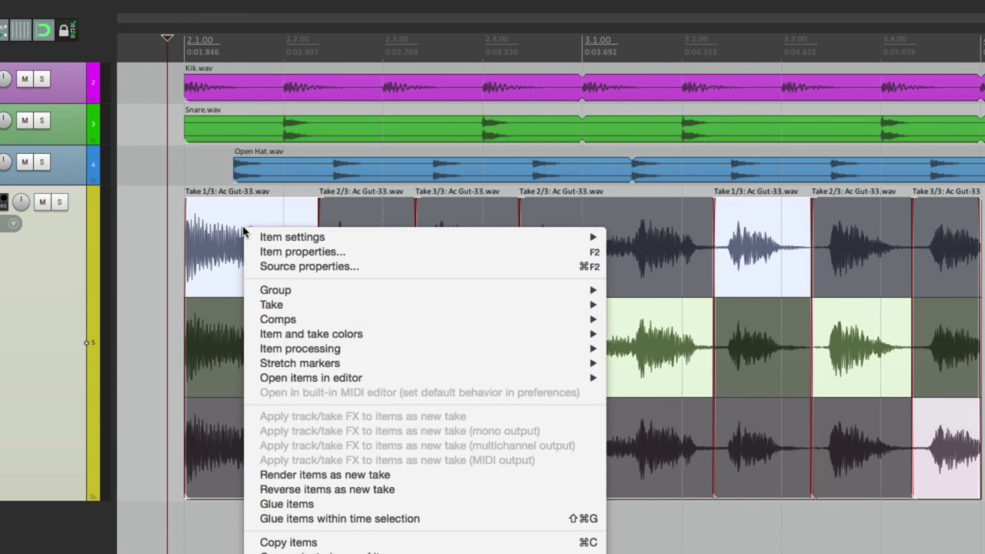
mouse_move(271, 305)
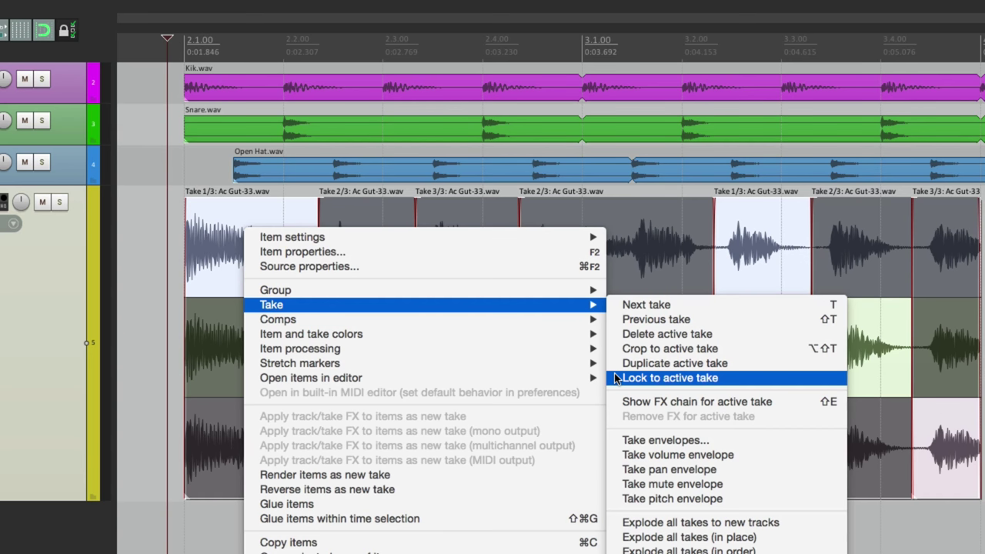
left_click(668, 378)
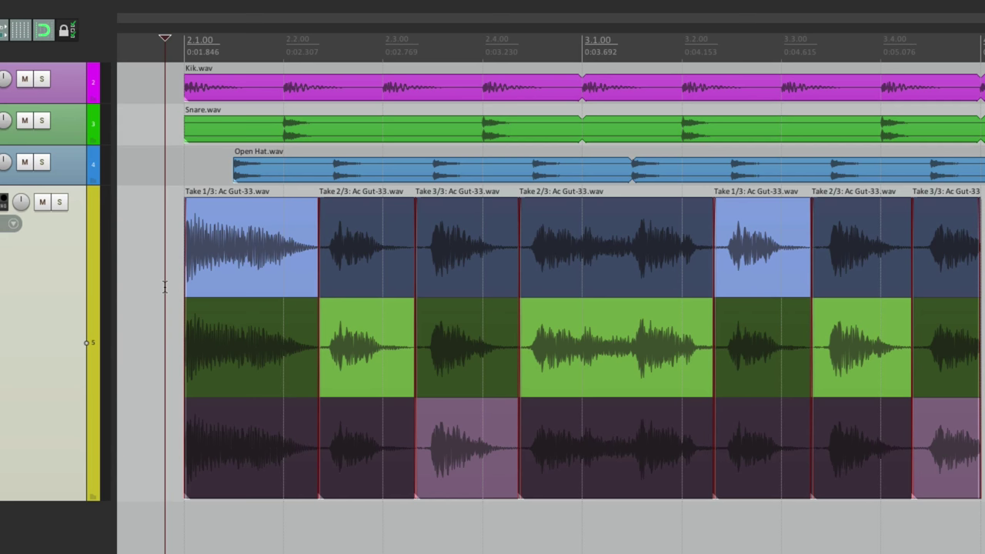
Try other takes on the opening and third sections, returning the opening to take one
left_click(253, 246)
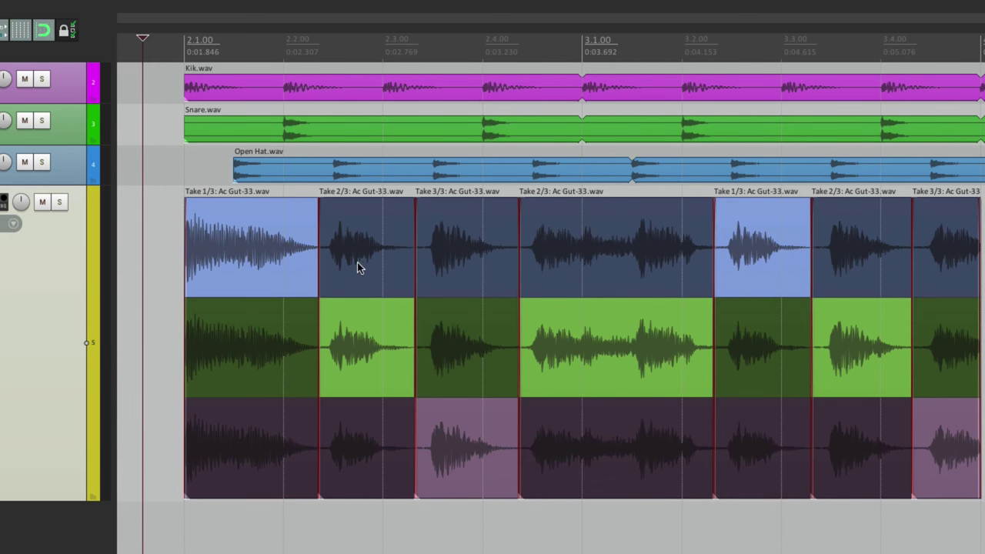
left_click(465, 246)
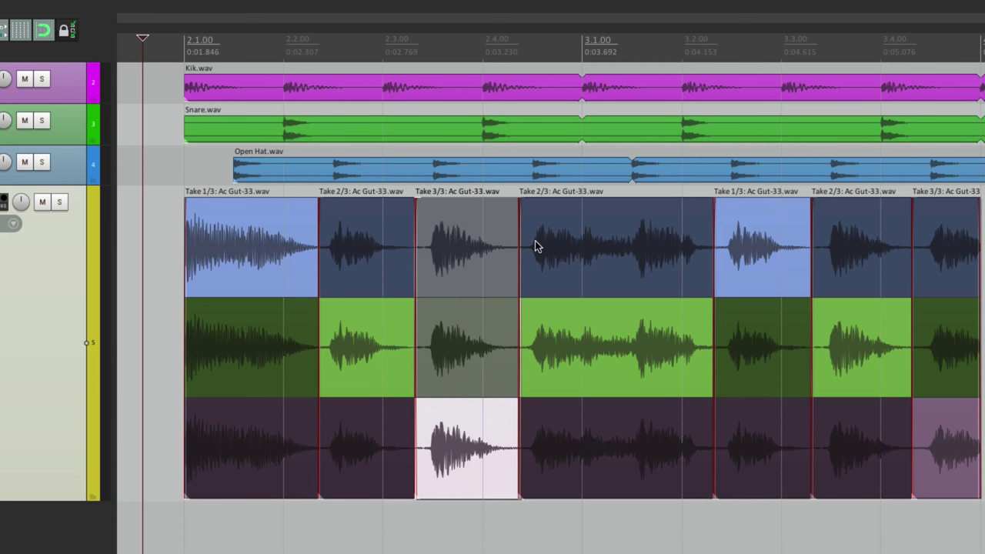
left_click(468, 247)
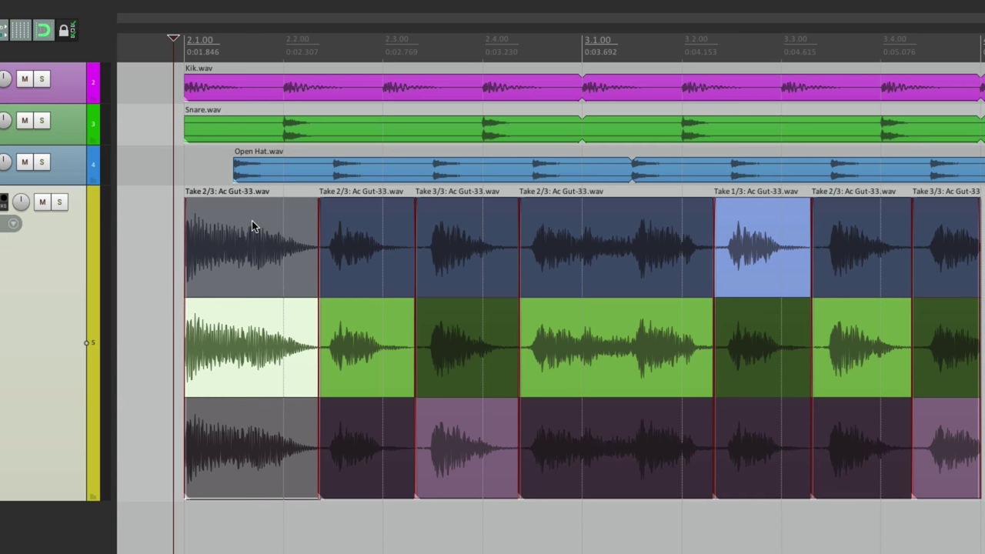
left_click(253, 246)
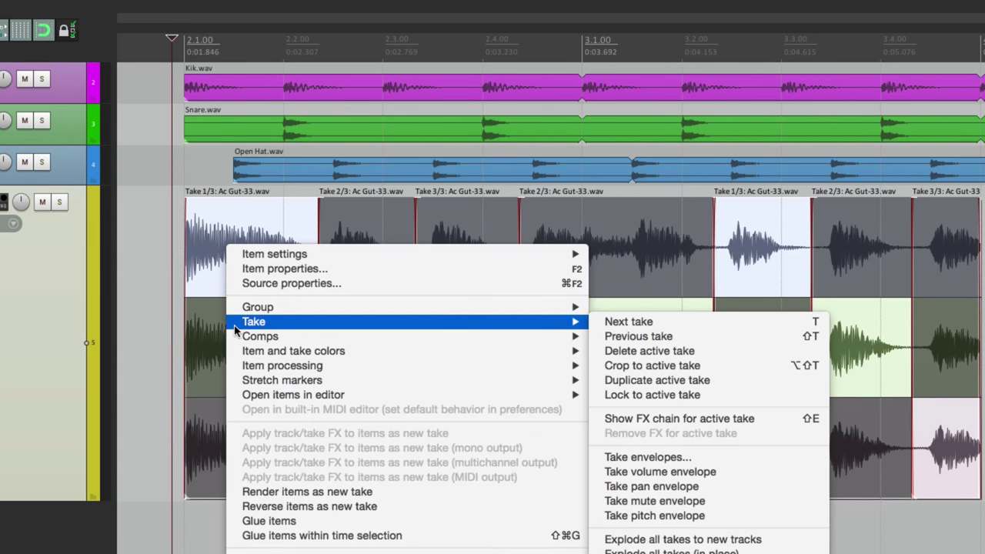
mouse_move(736, 366)
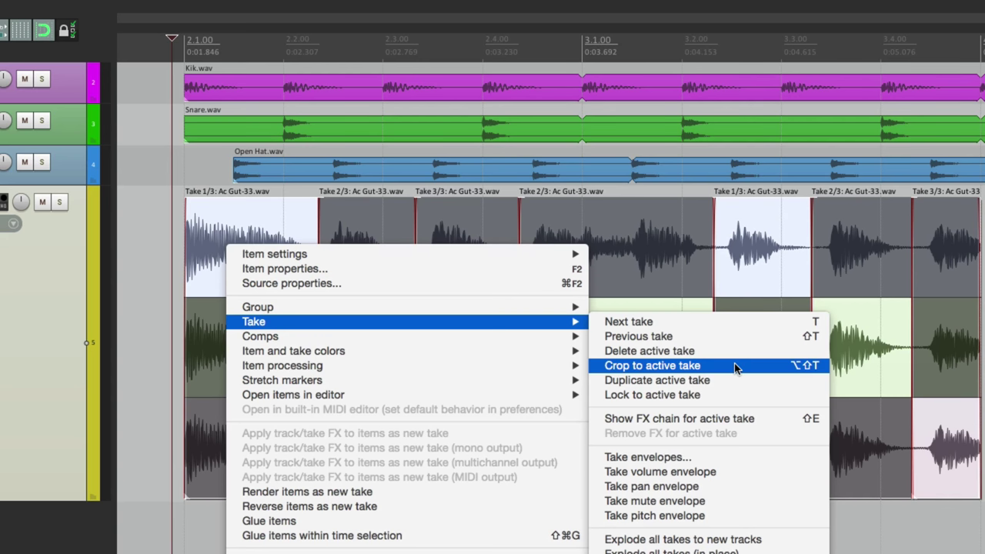
left_click(653, 367)
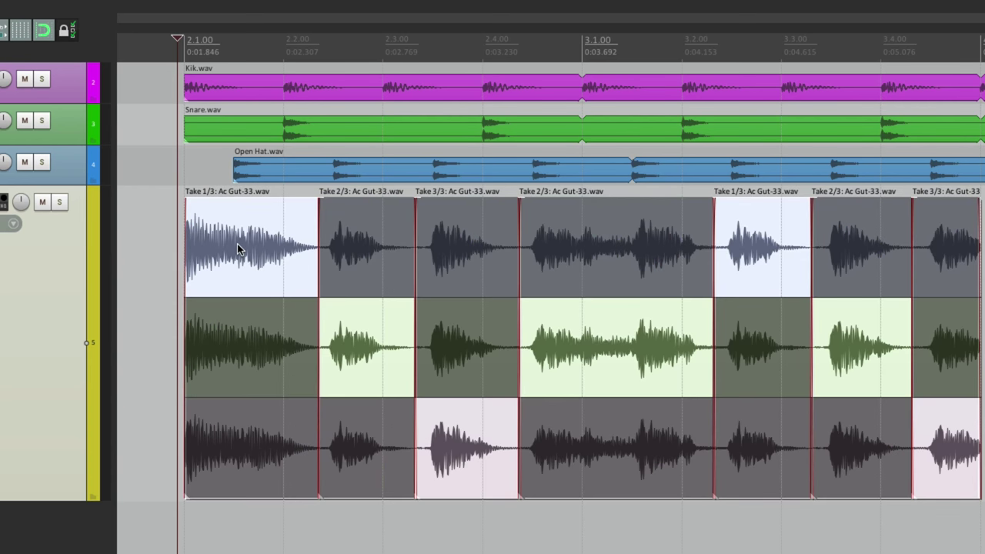
Save the guitar item's current take choices as a new comp named Comp 1
right_click(238, 246)
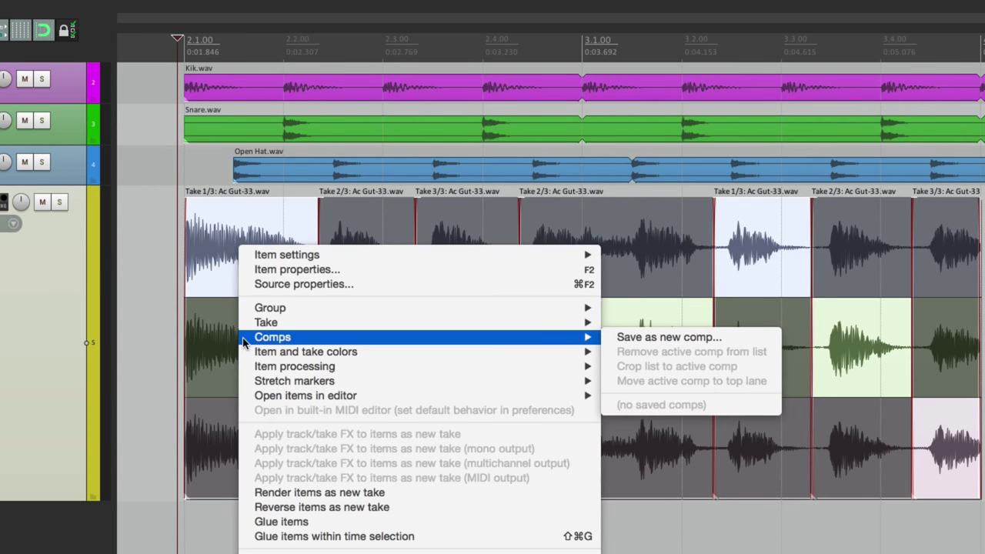
mouse_move(541, 347)
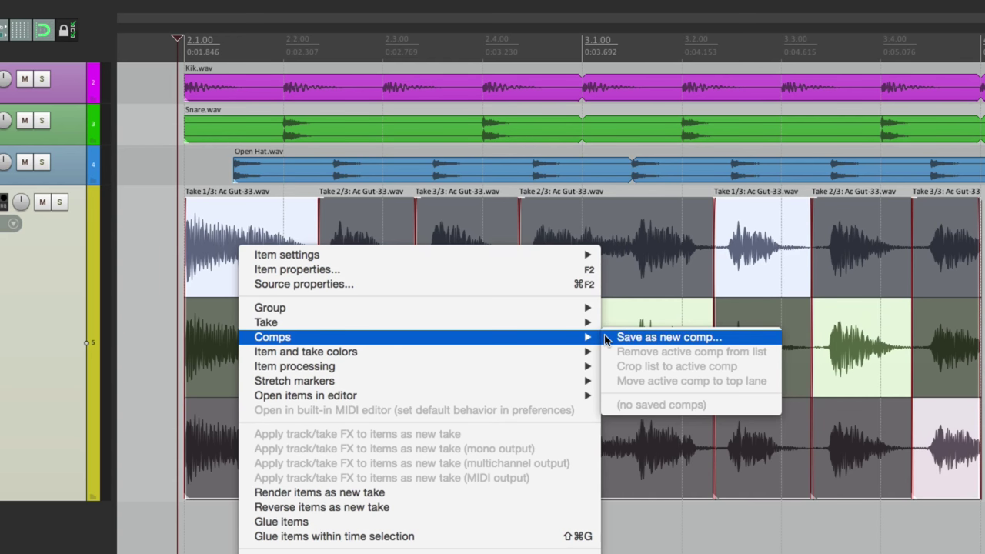
left_click(668, 335)
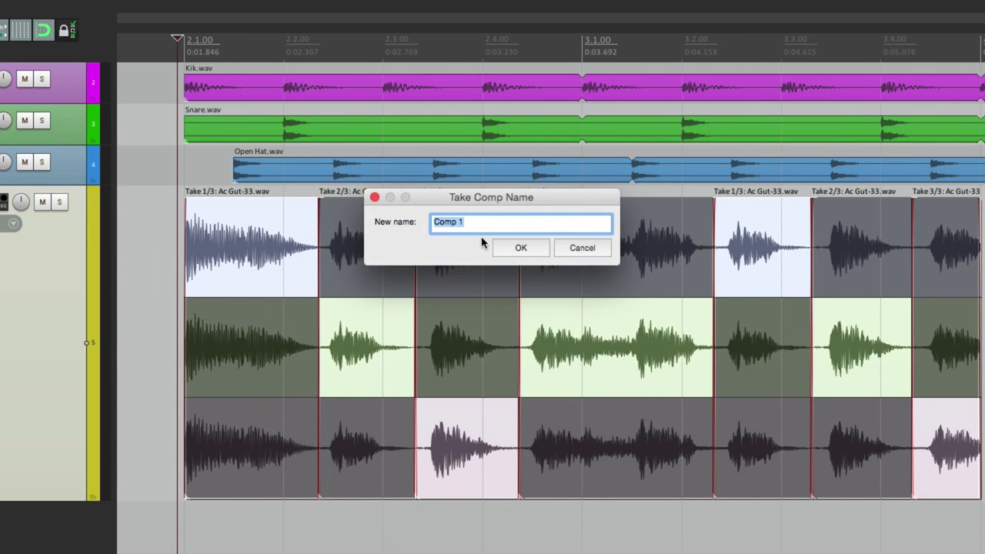
mouse_move(474, 246)
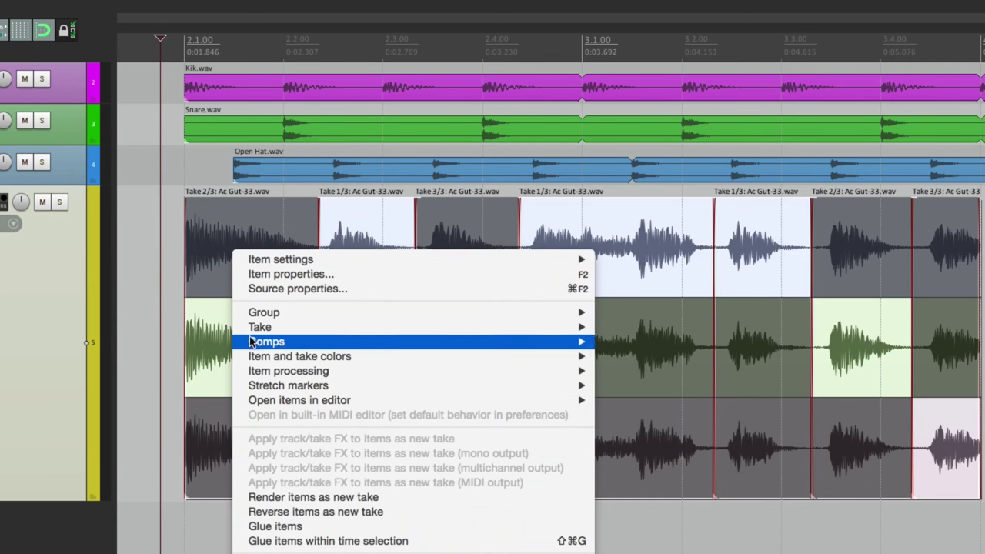
mouse_move(265, 341)
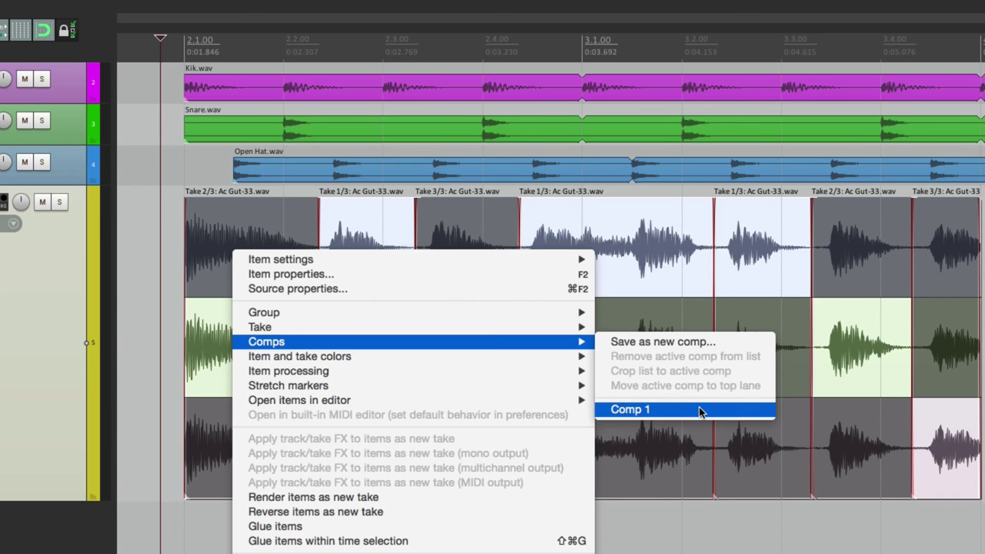
Recall the saved Comp 1 to restore its take choices across the sections
left_click(631, 410)
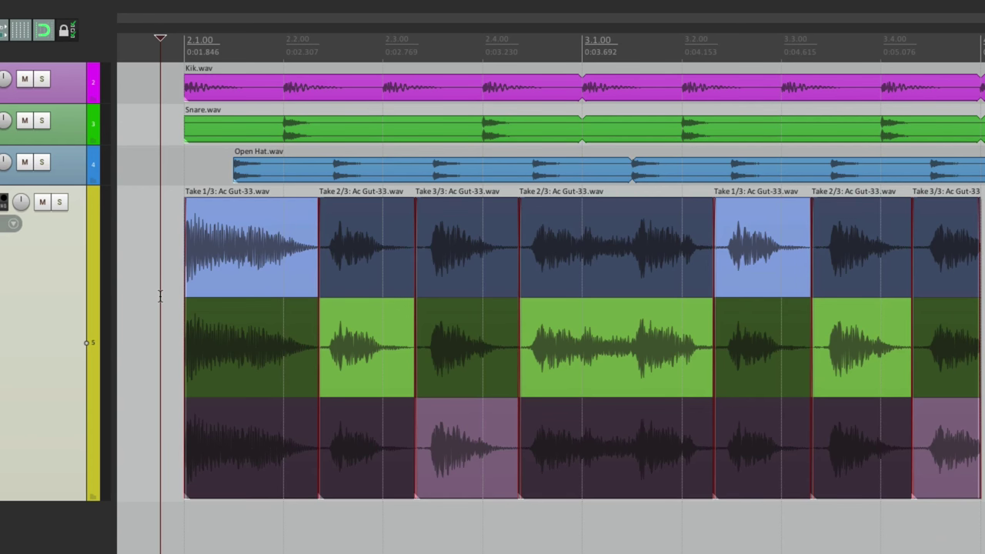
mouse_move(439, 356)
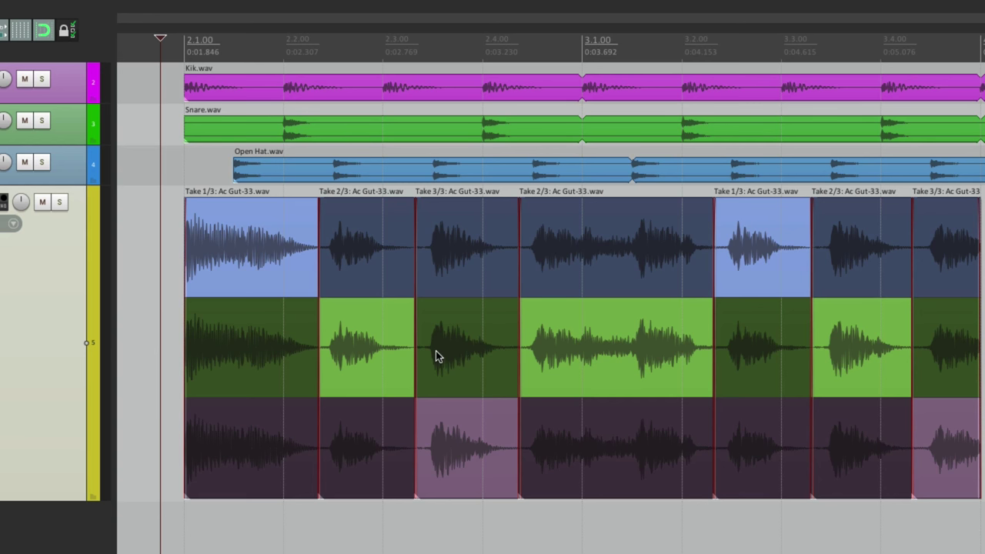
mouse_move(439, 358)
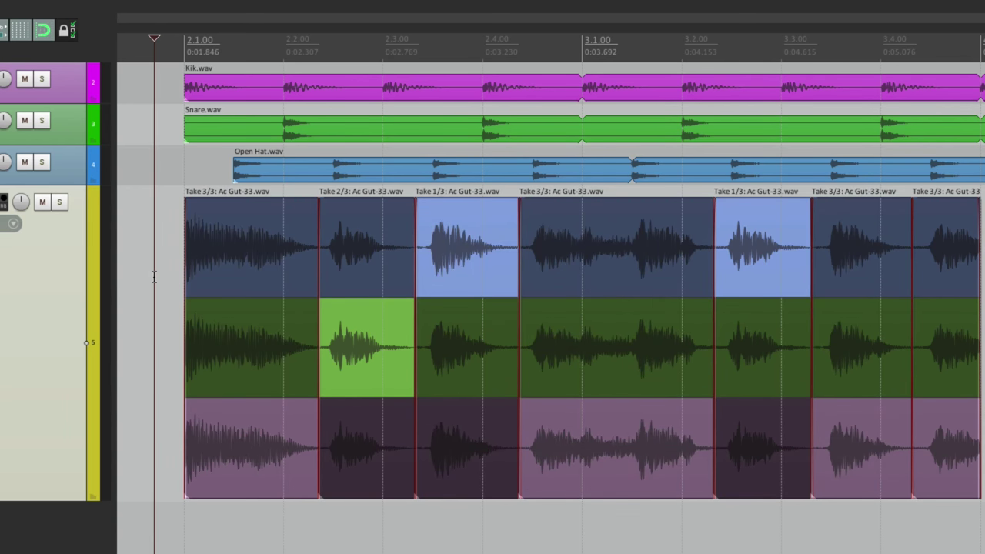
Save the guitar item's current take combination as a new comp named Comp 2
right_click(247, 262)
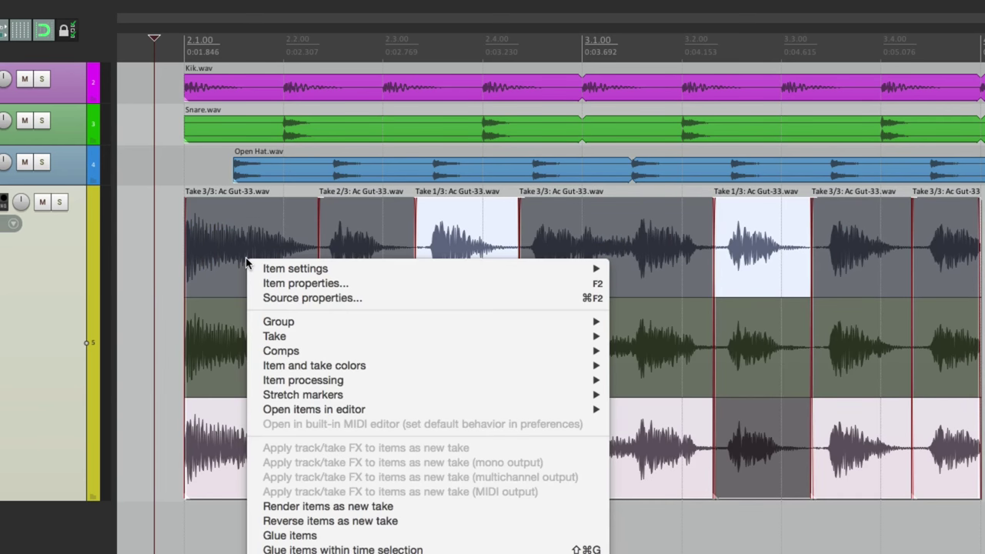
mouse_move(280, 351)
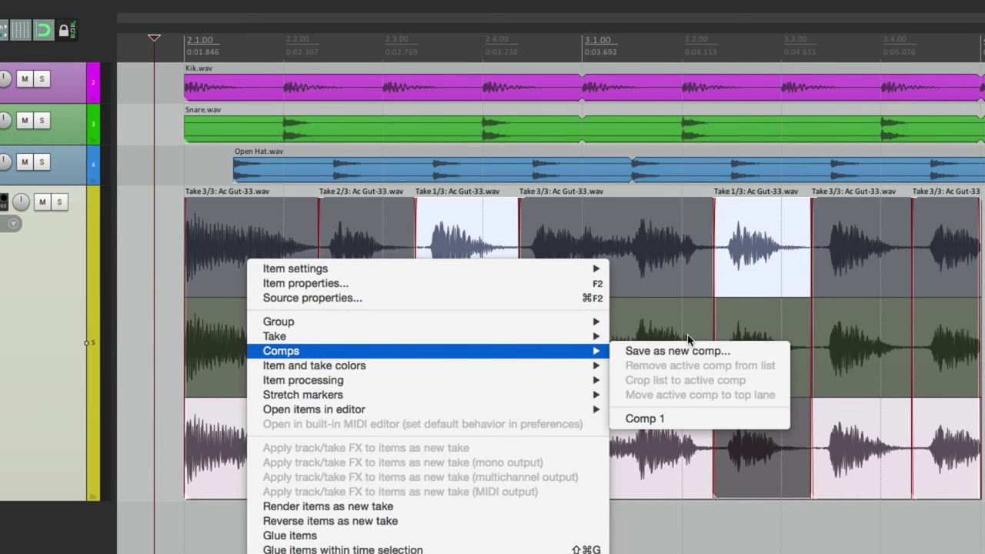
left_click(678, 351)
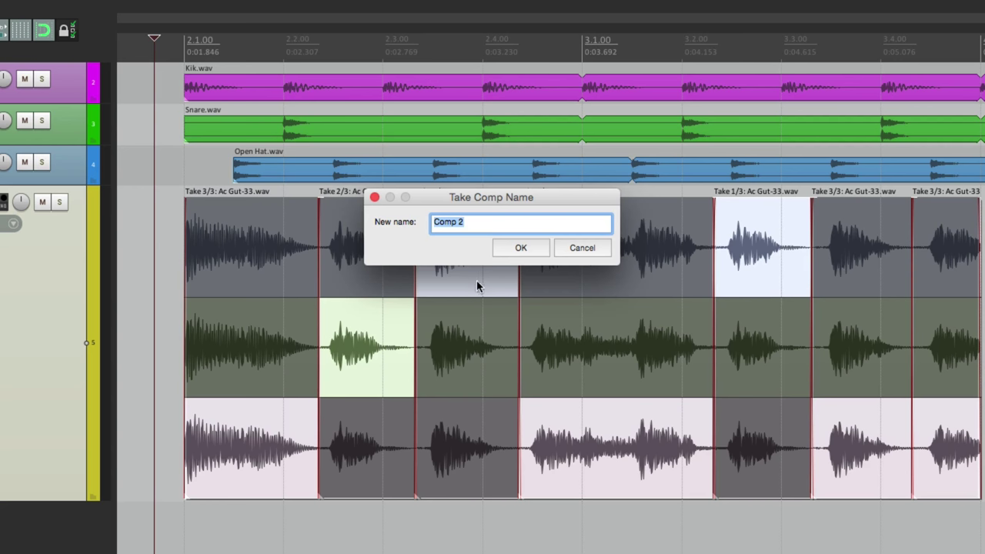
left_click(521, 247)
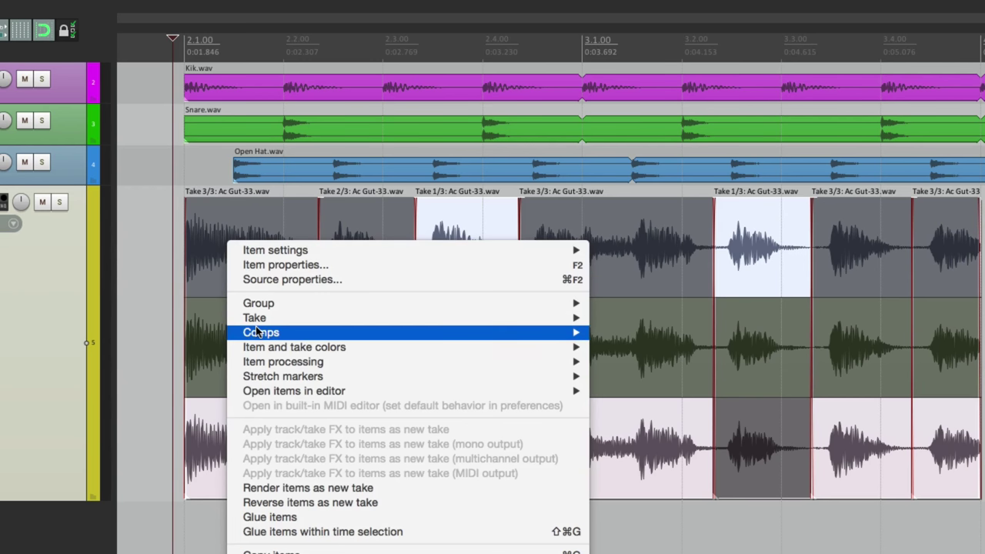
left_click(254, 317)
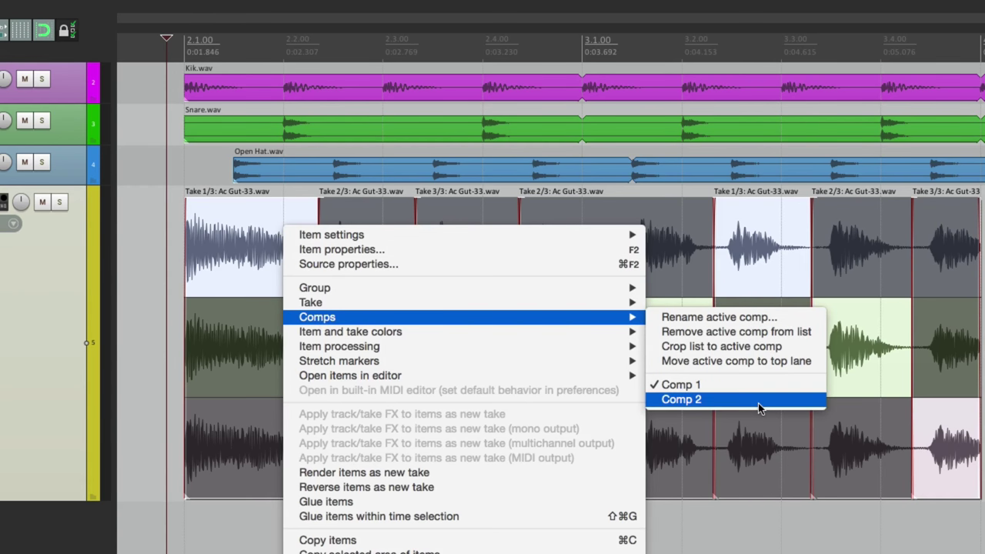
left_click(681, 399)
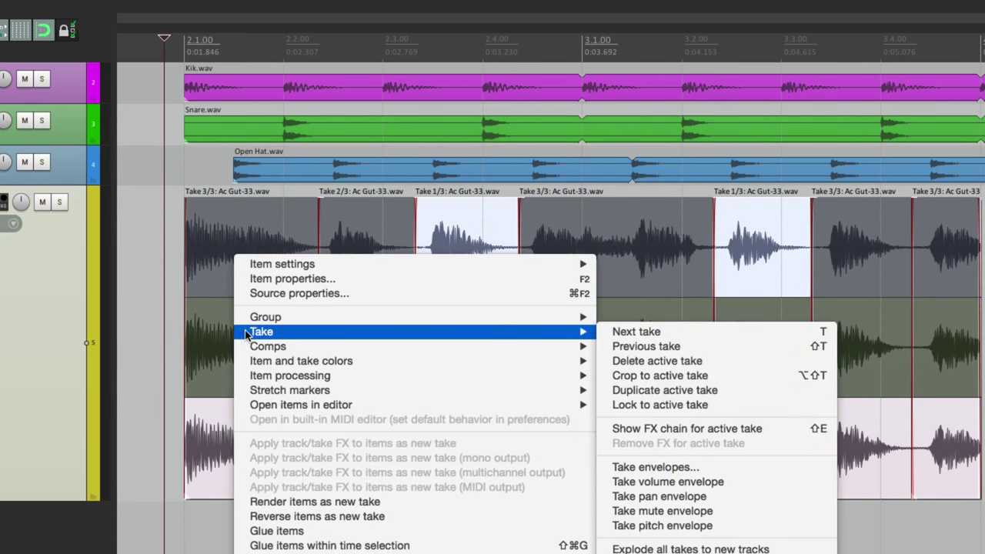
mouse_move(707, 376)
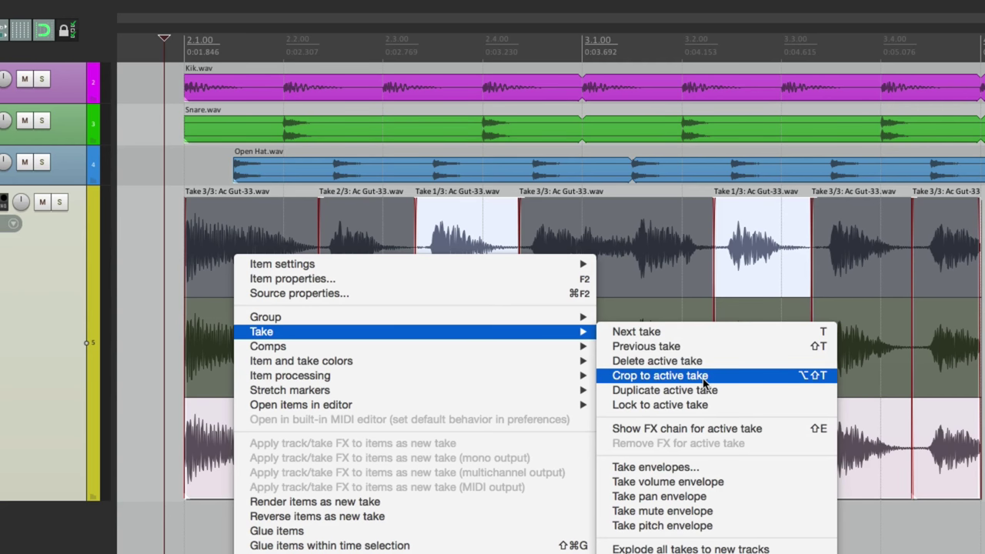
left_click(659, 375)
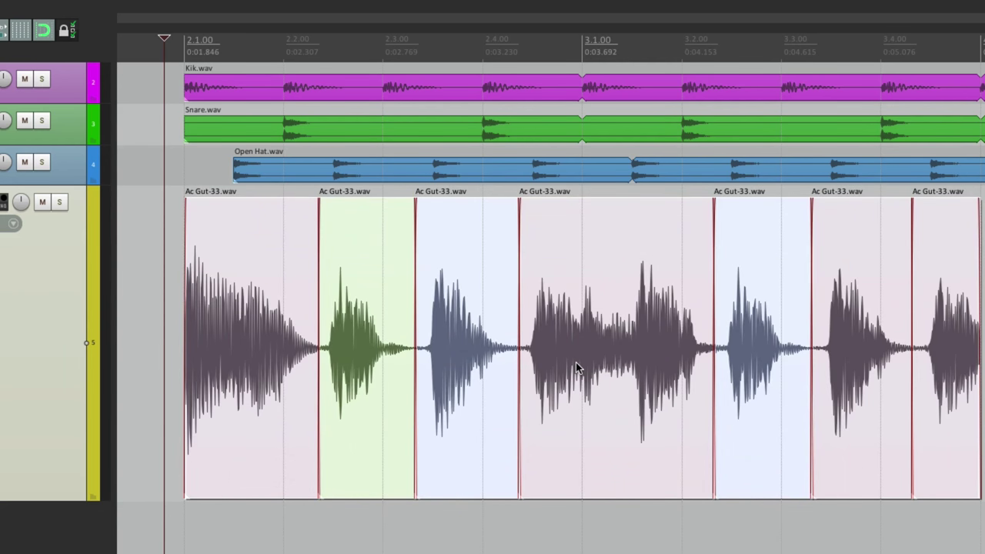
mouse_move(430, 209)
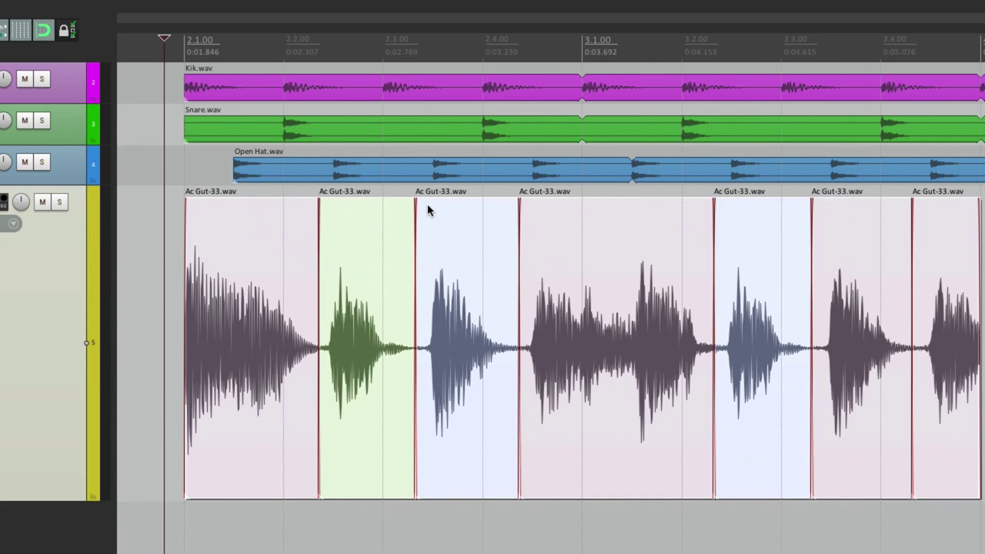
mouse_move(434, 245)
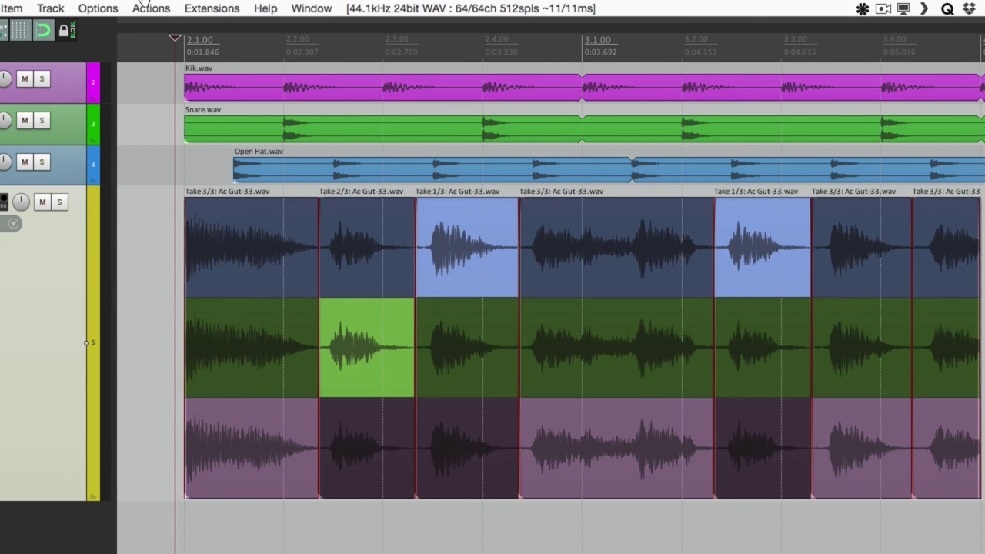
Disable 'Show all takes in lanes' so only each section's active take is shown
left_click(98, 9)
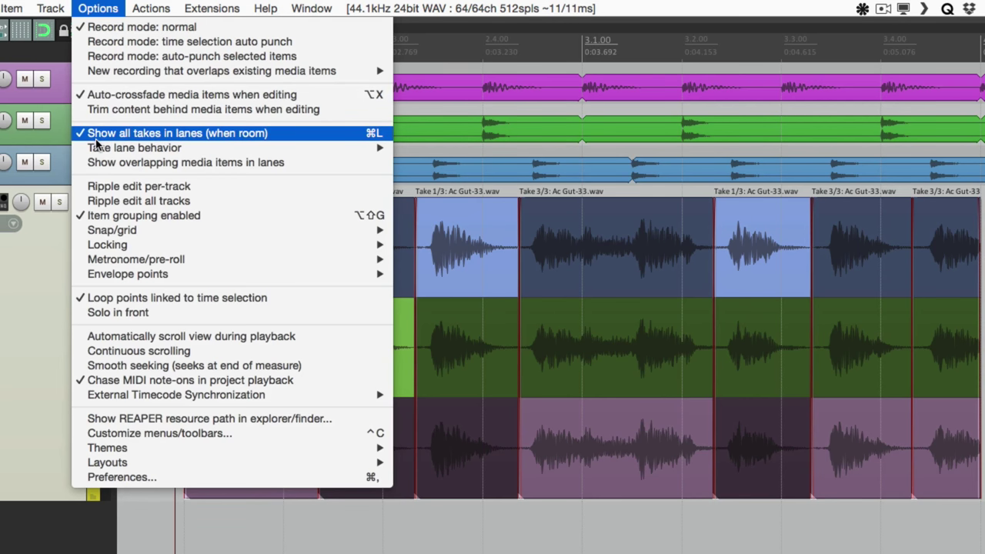
left_click(176, 132)
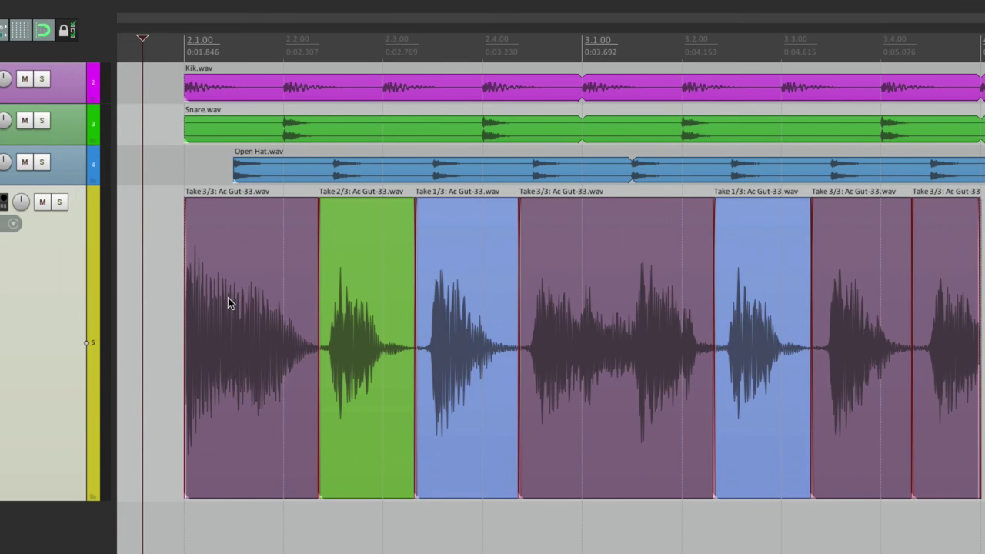
mouse_move(238, 290)
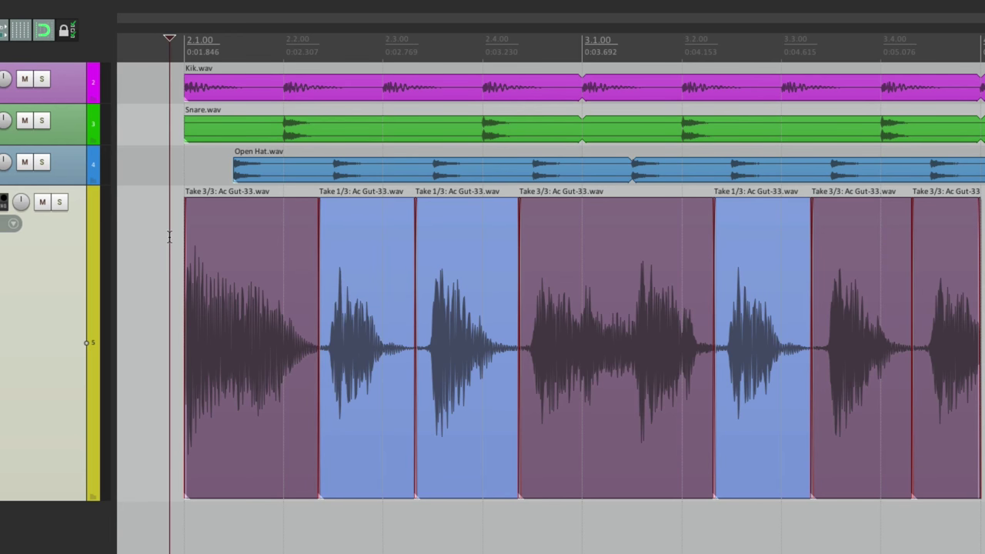
mouse_move(33, 265)
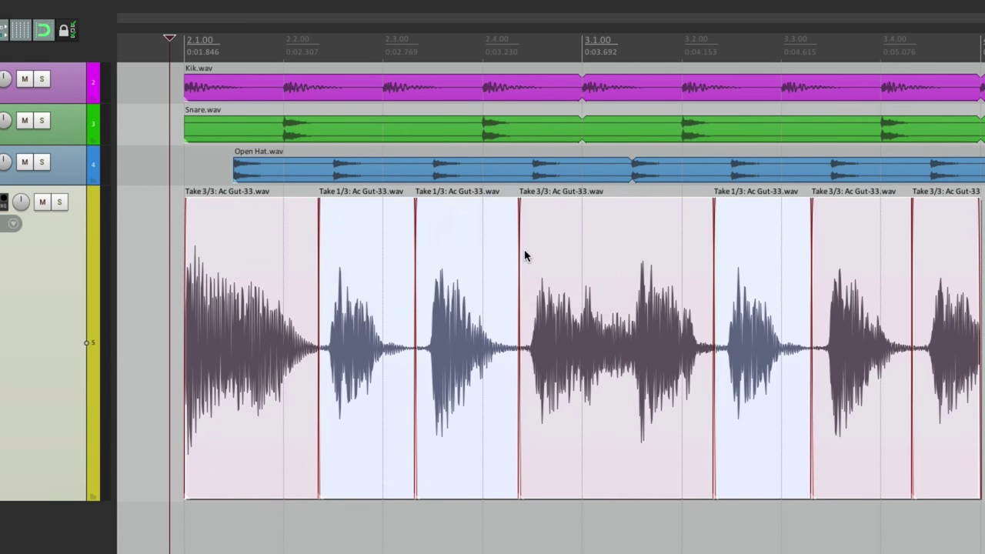
right_click(527, 255)
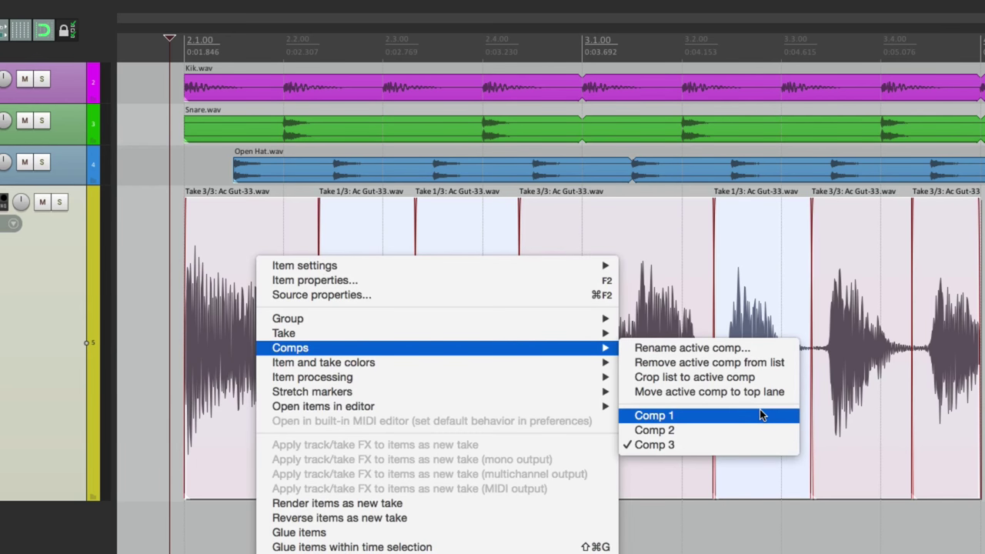
left_click(653, 416)
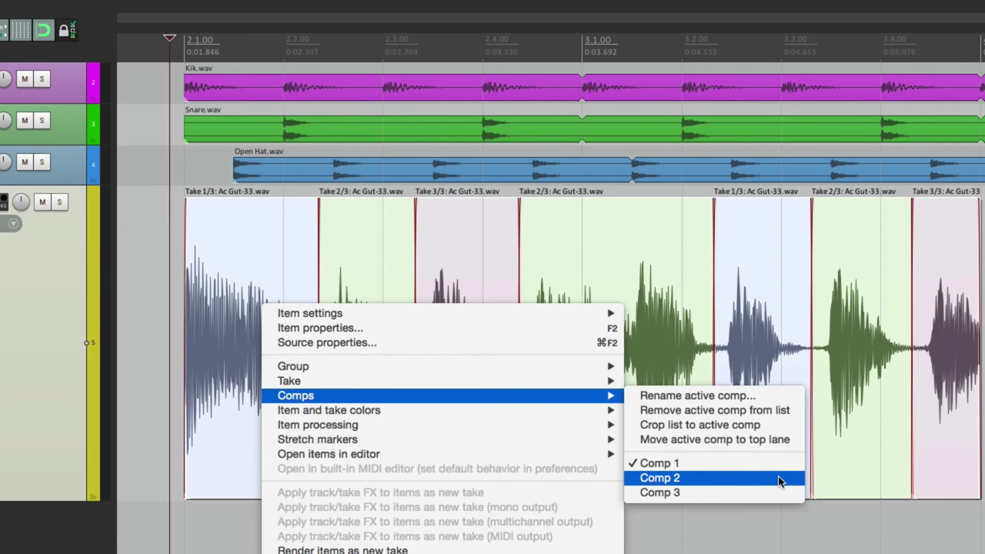
left_click(658, 478)
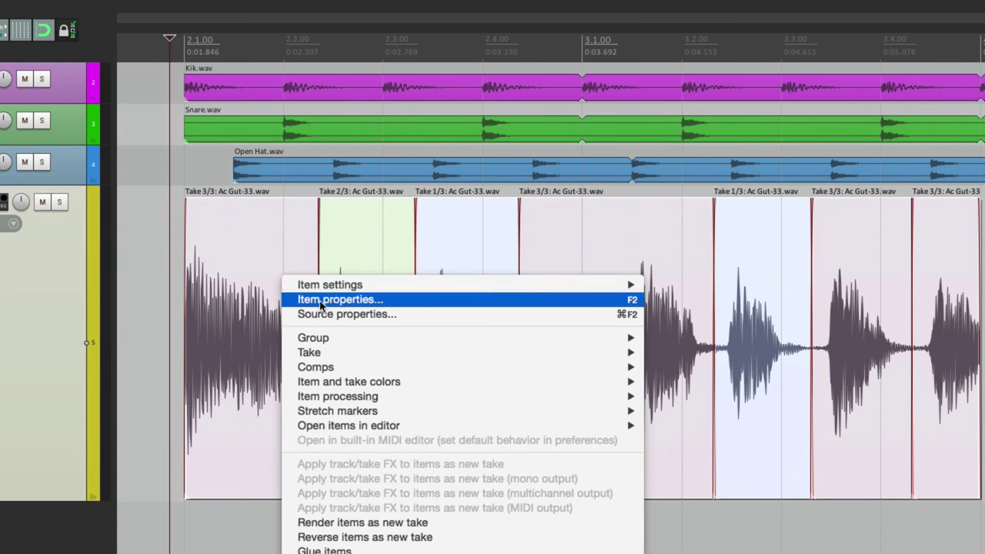
mouse_move(315, 366)
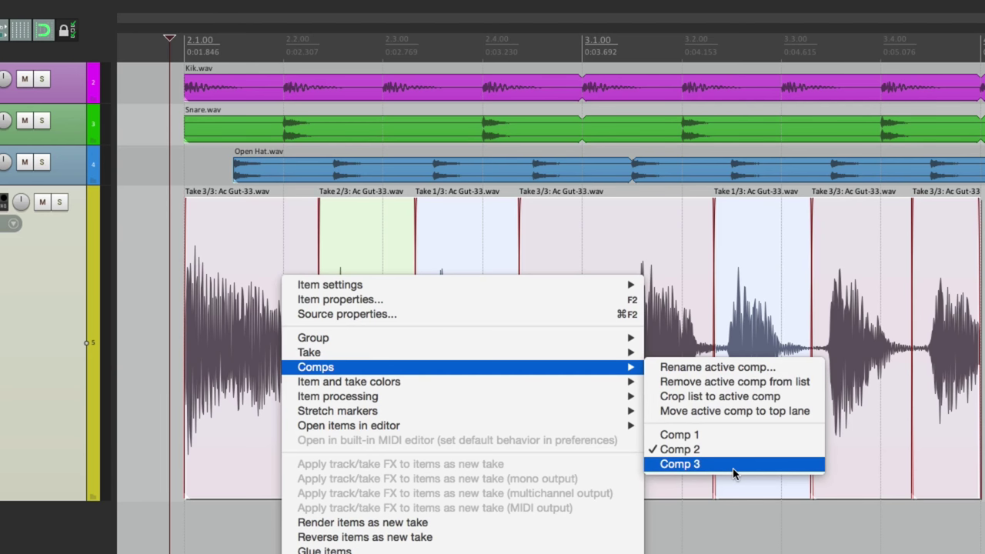
left_click(681, 464)
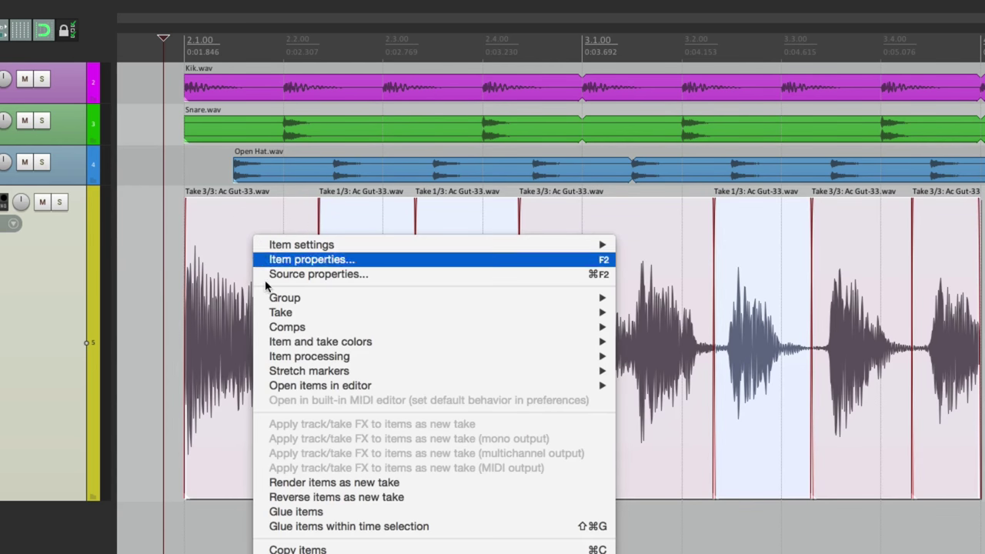
mouse_move(280, 311)
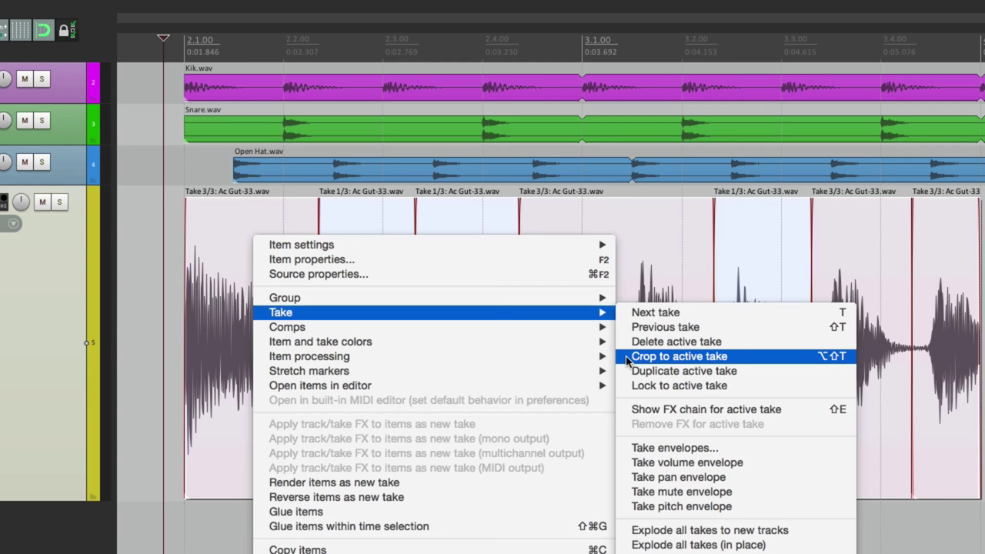
Crop the guitar item to its active takes, leaving one comped item without alternates
left_click(681, 356)
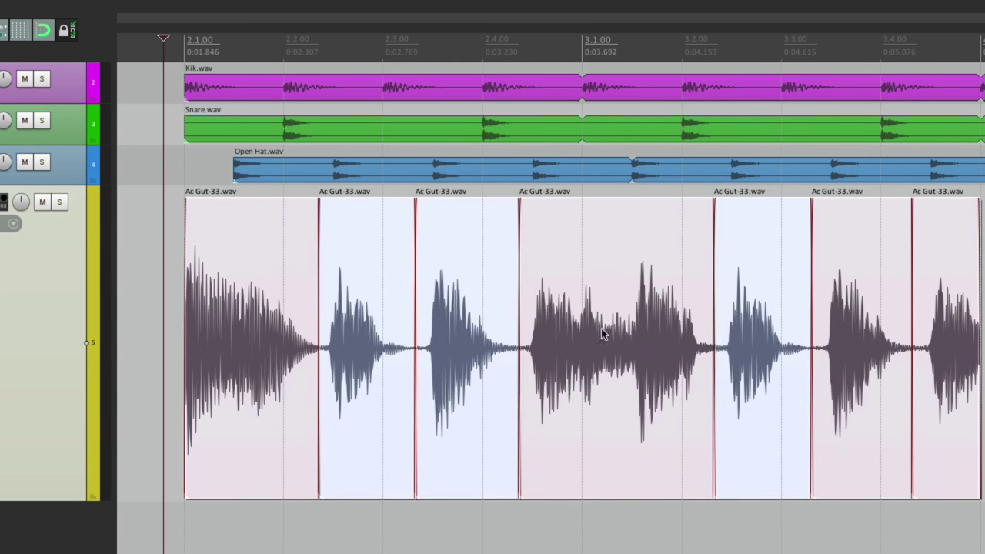